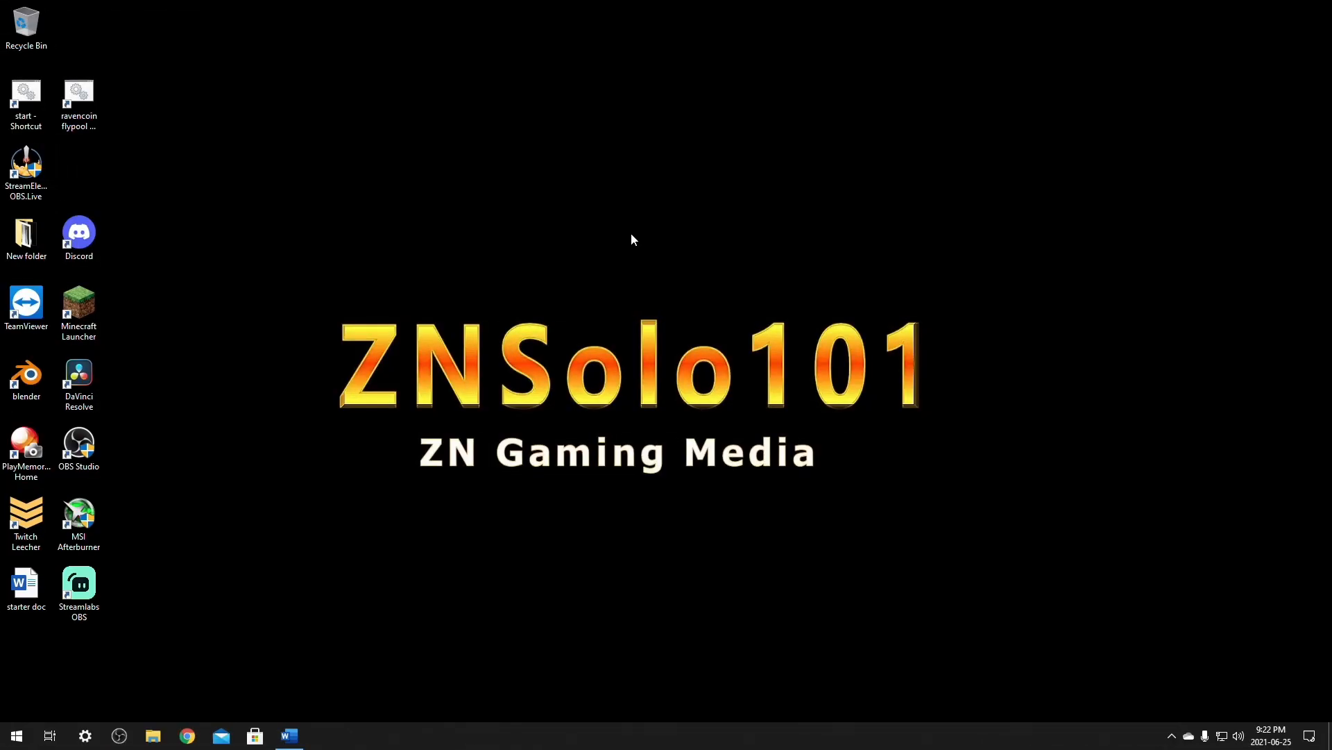
mouse_move(599, 255)
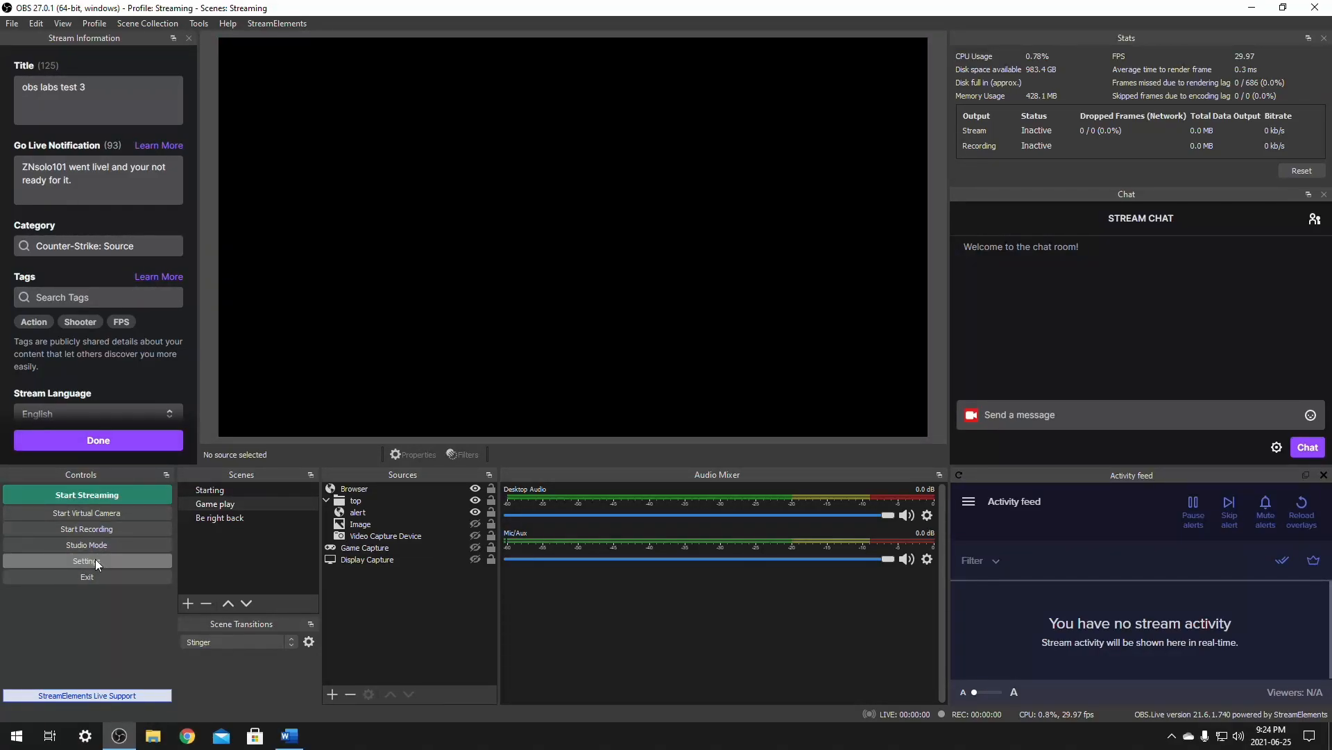
Show the Hotkeys page of OBS Studio's Settings window
left_click(86, 559)
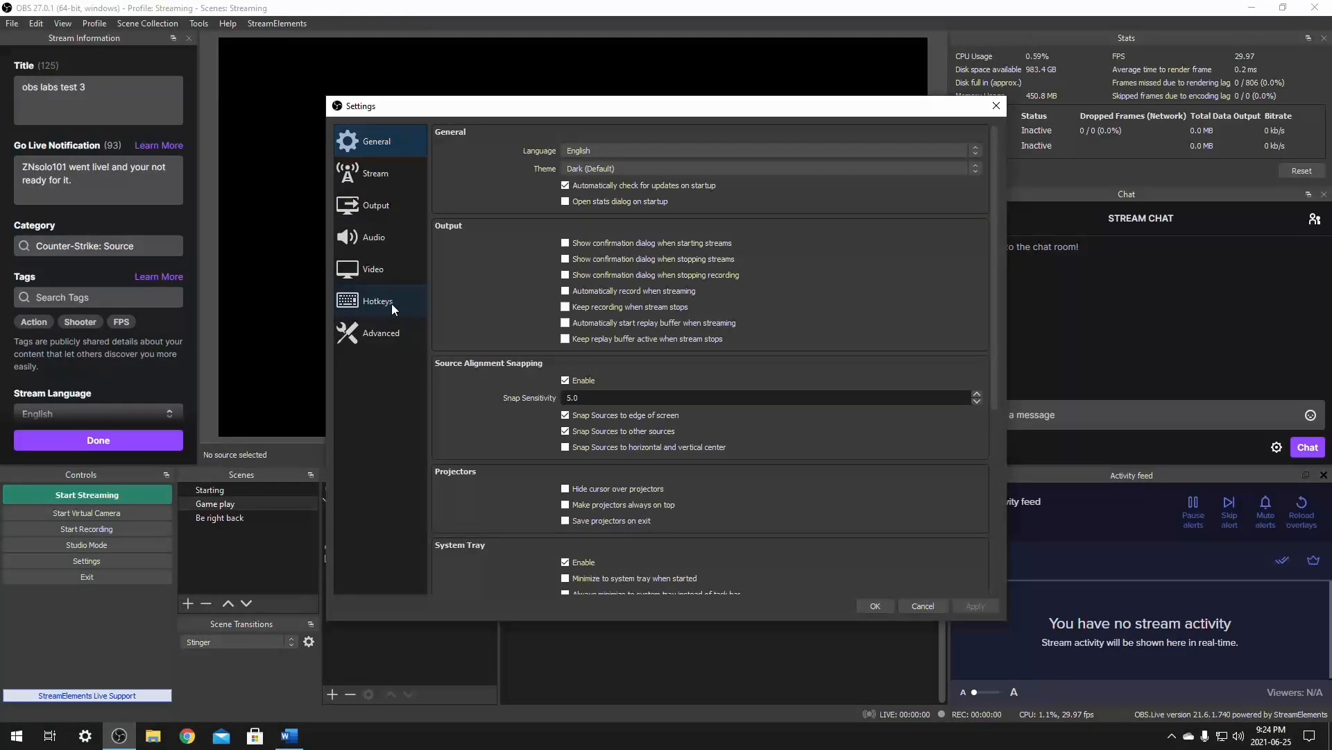
left_click(378, 300)
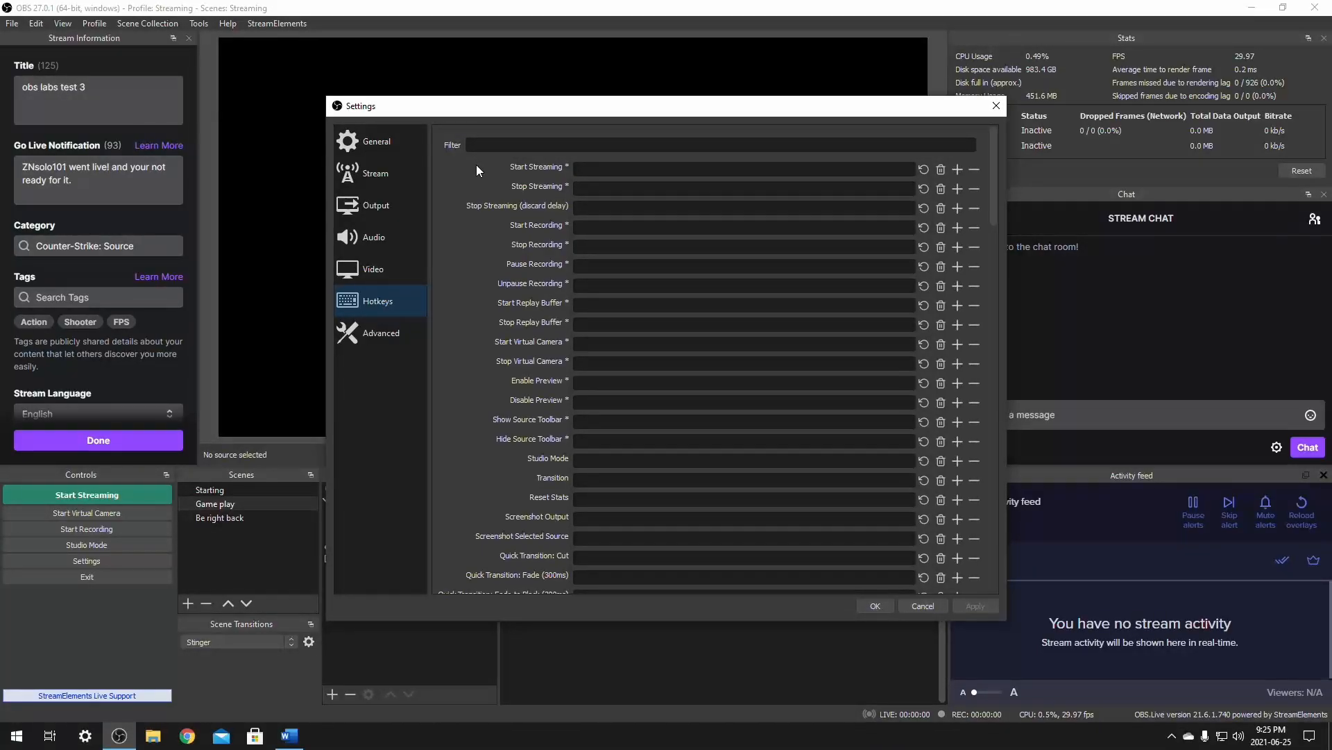
Assign switch hotkeys: Be right back Ctrl+End, Game play Ctrl+Page Down, Starting Ctrl+Page Up
scroll("down", 3)
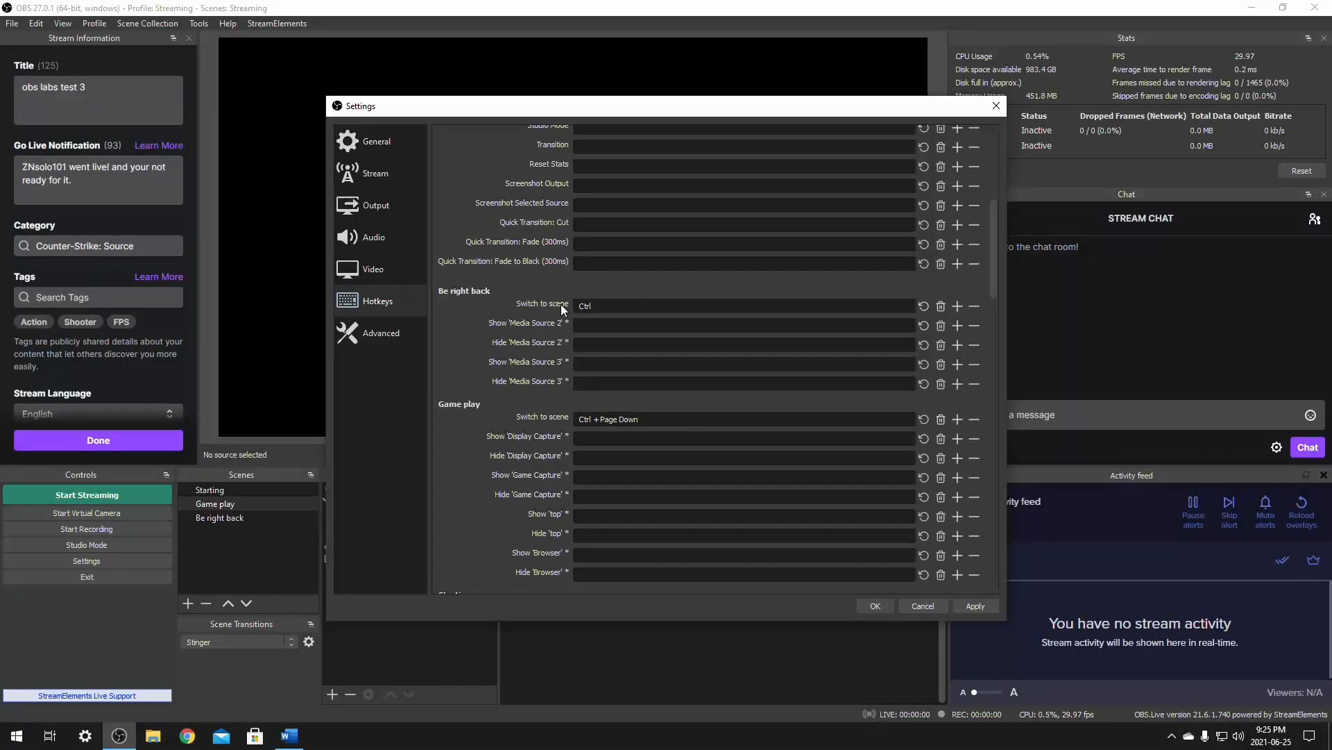
key("End")
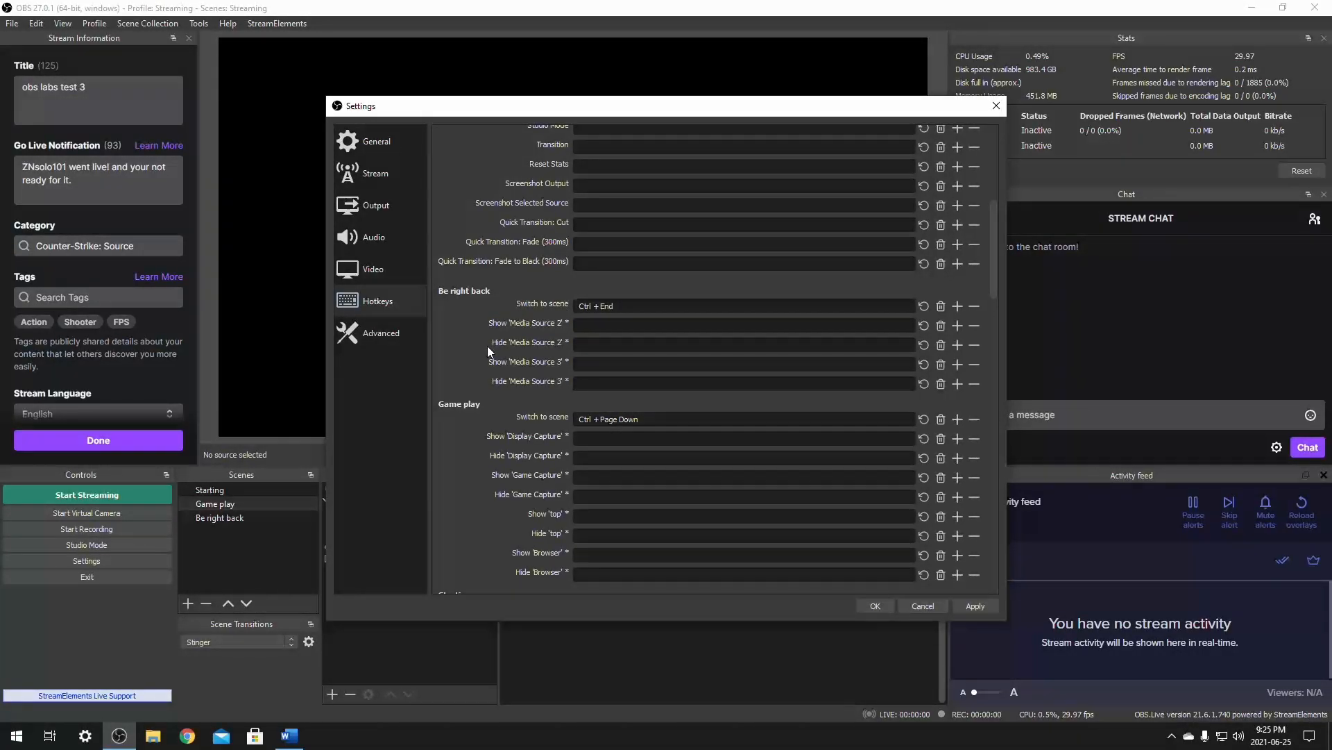
scroll("down", 3)
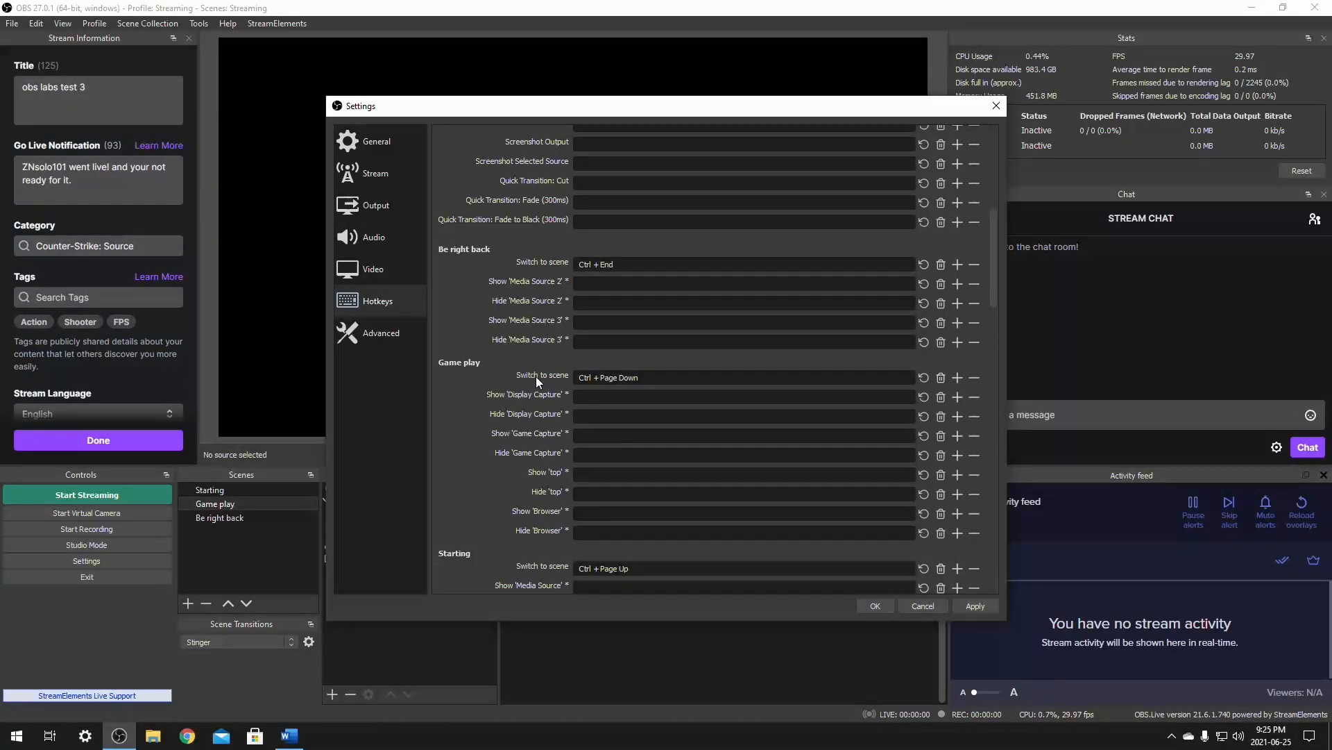
mouse_move(518, 380)
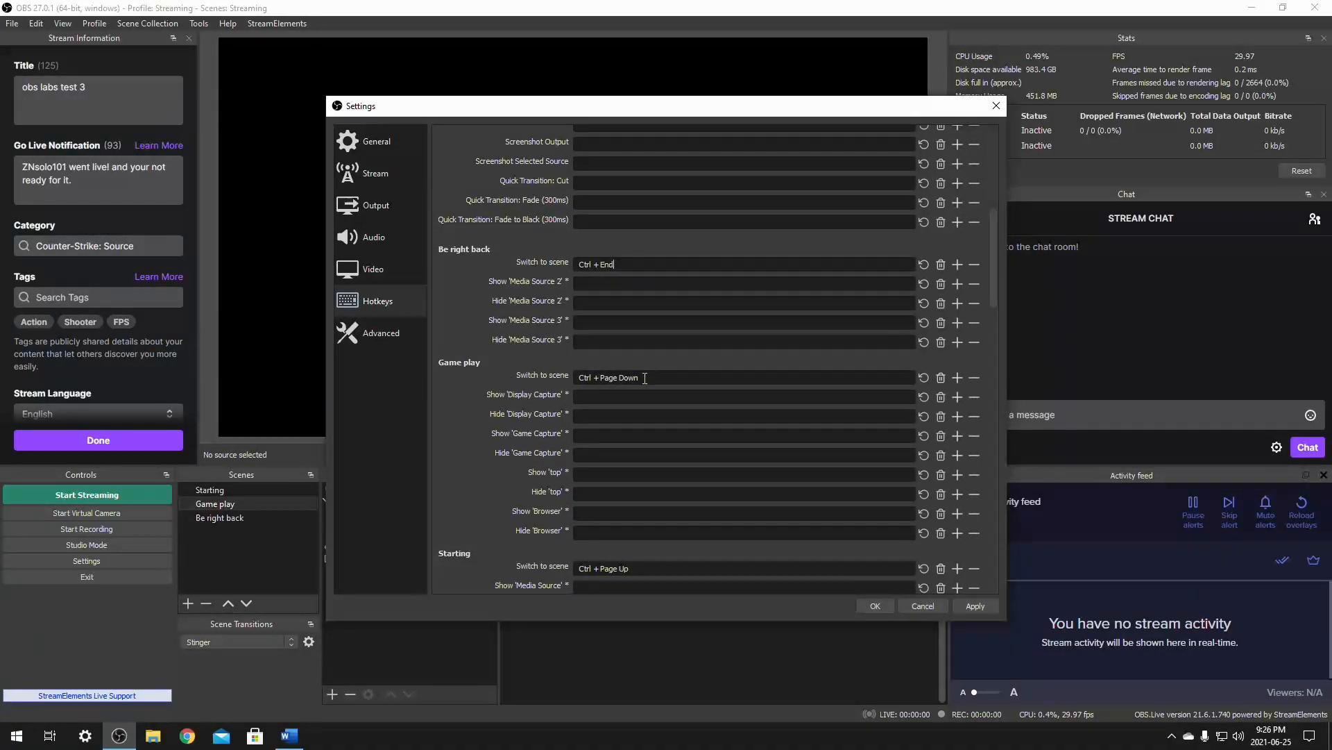
scroll("down", 3)
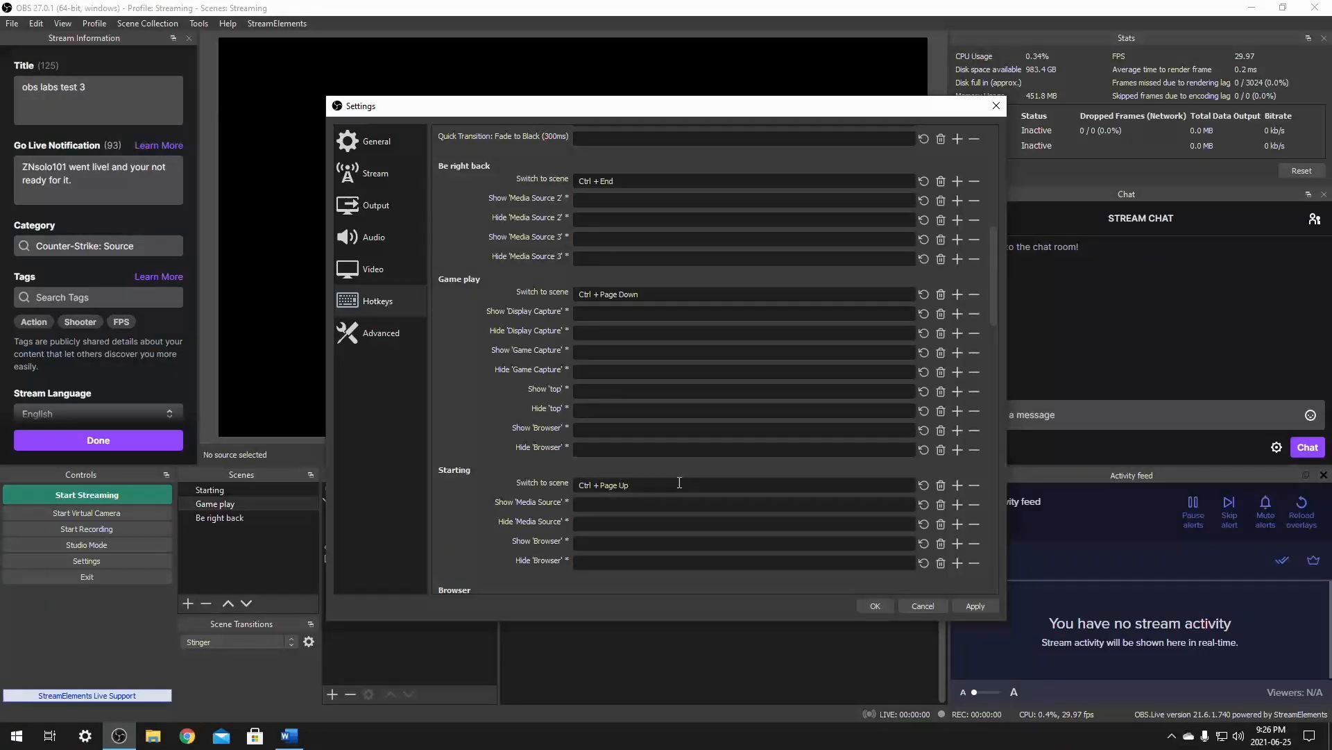
left_click(679, 484)
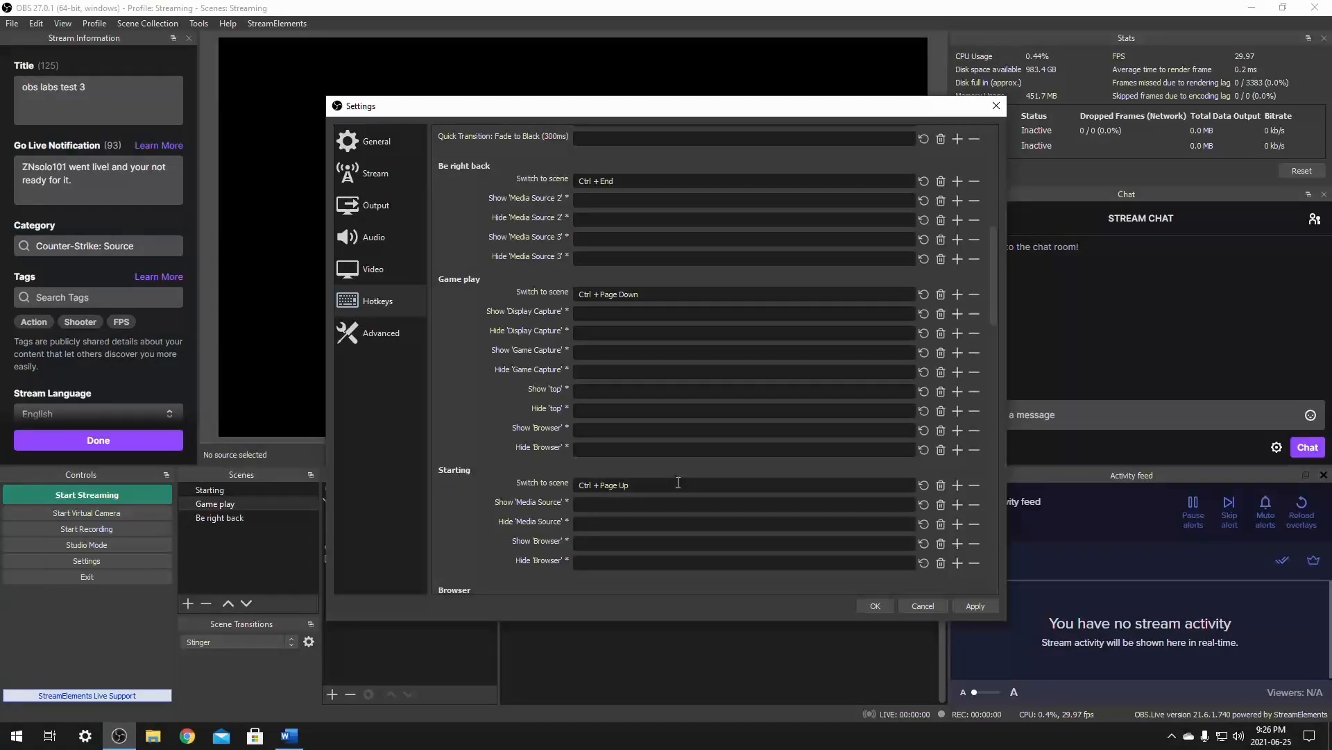
Give Mic/Aux Mute and Unmute the same Ctrl+Home hotkey
scroll("down", 3)
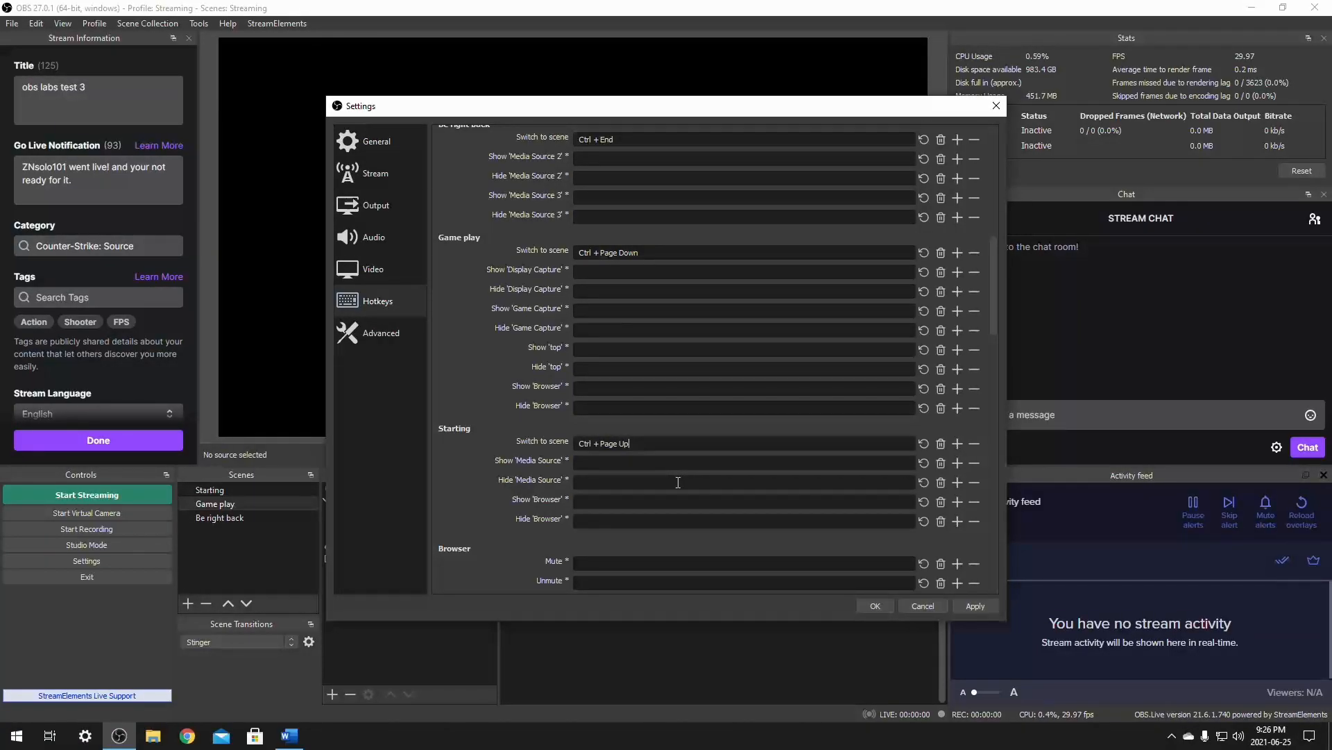
scroll("down", 3)
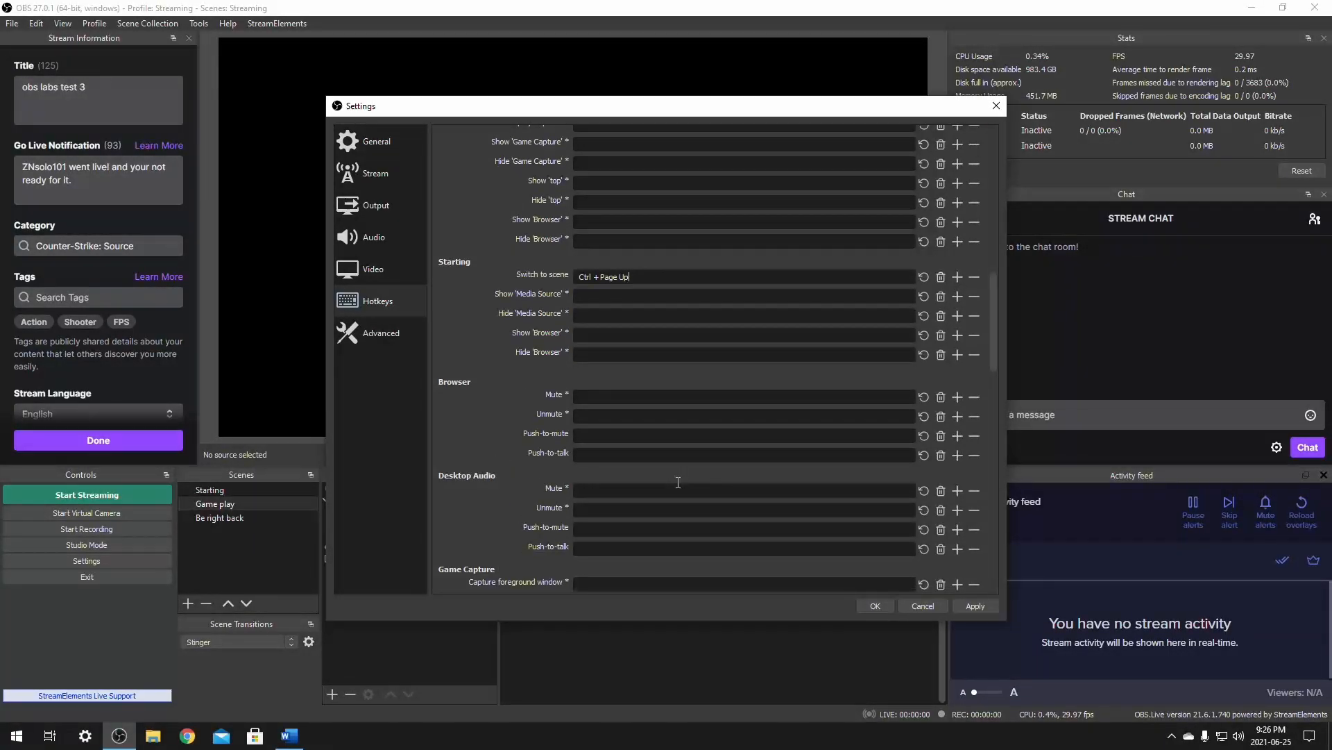
scroll("down", 3)
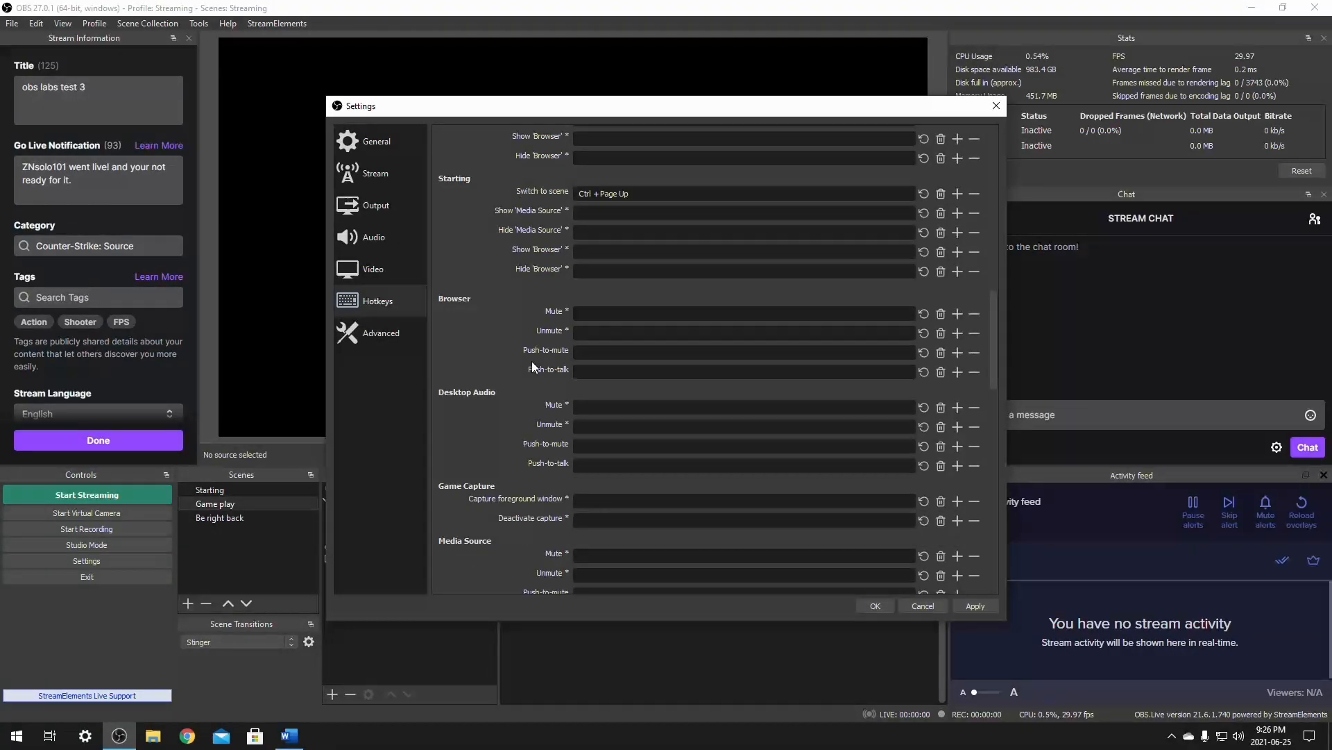
scroll("down", 3)
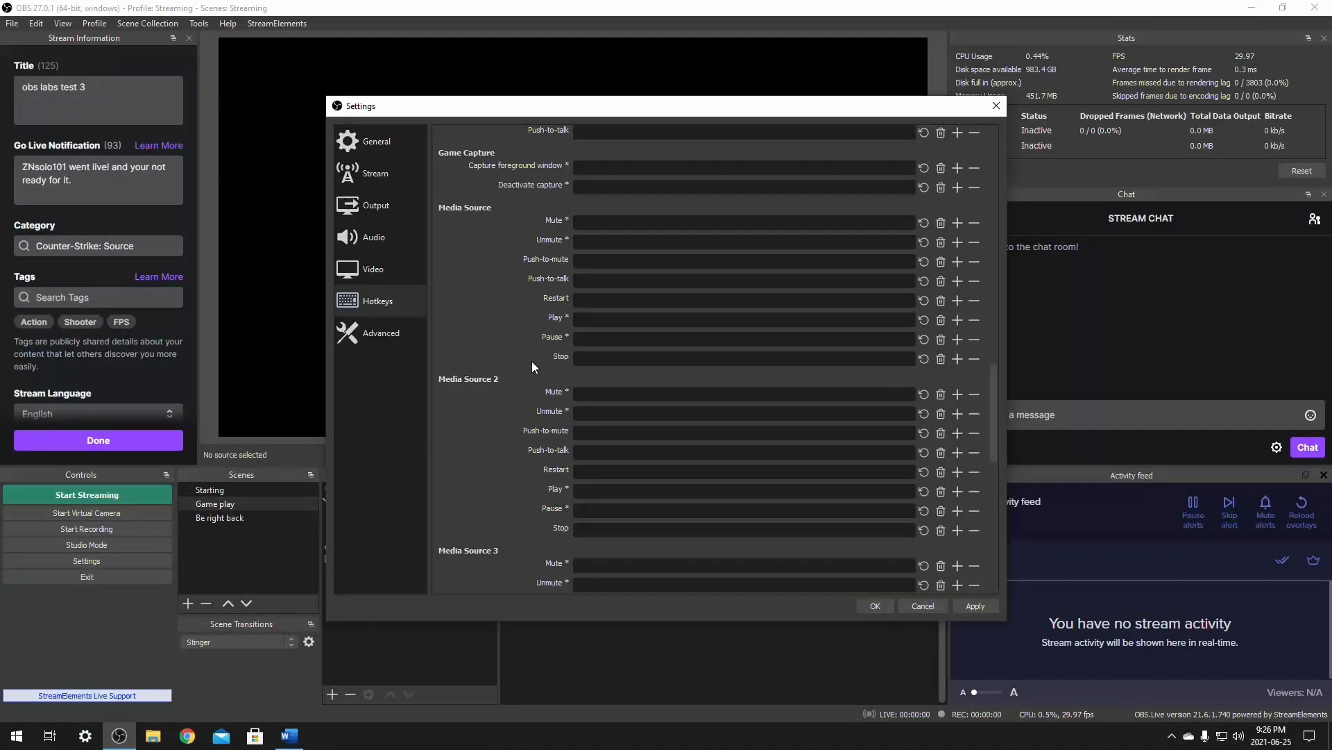
scroll("down", 3)
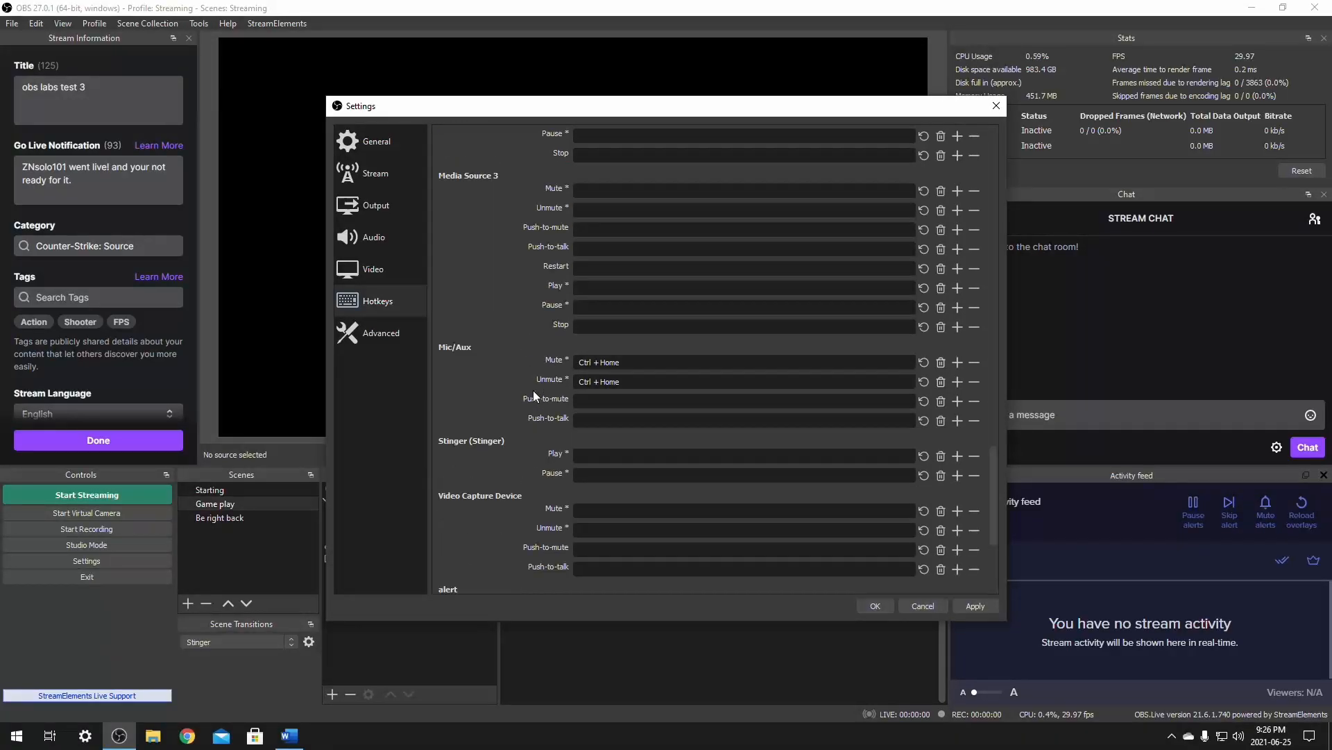
scroll("down", 3)
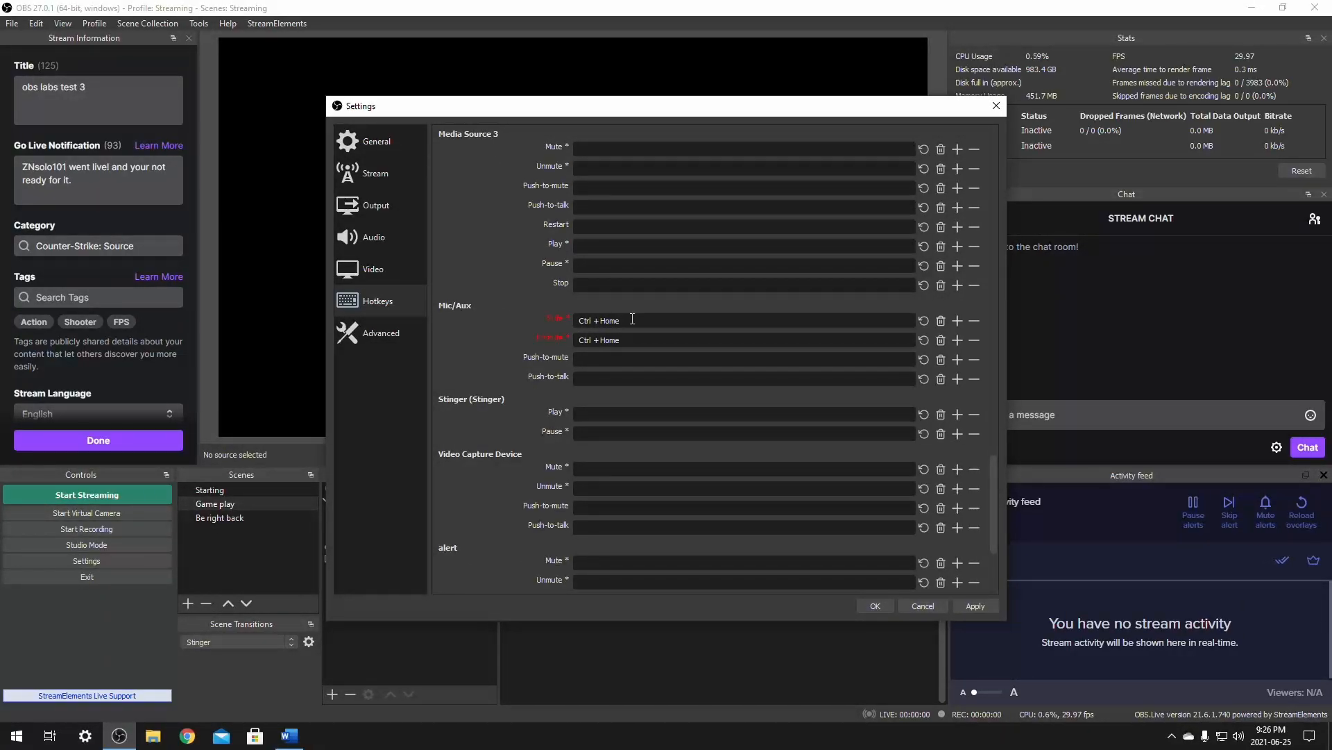
mouse_move(633, 339)
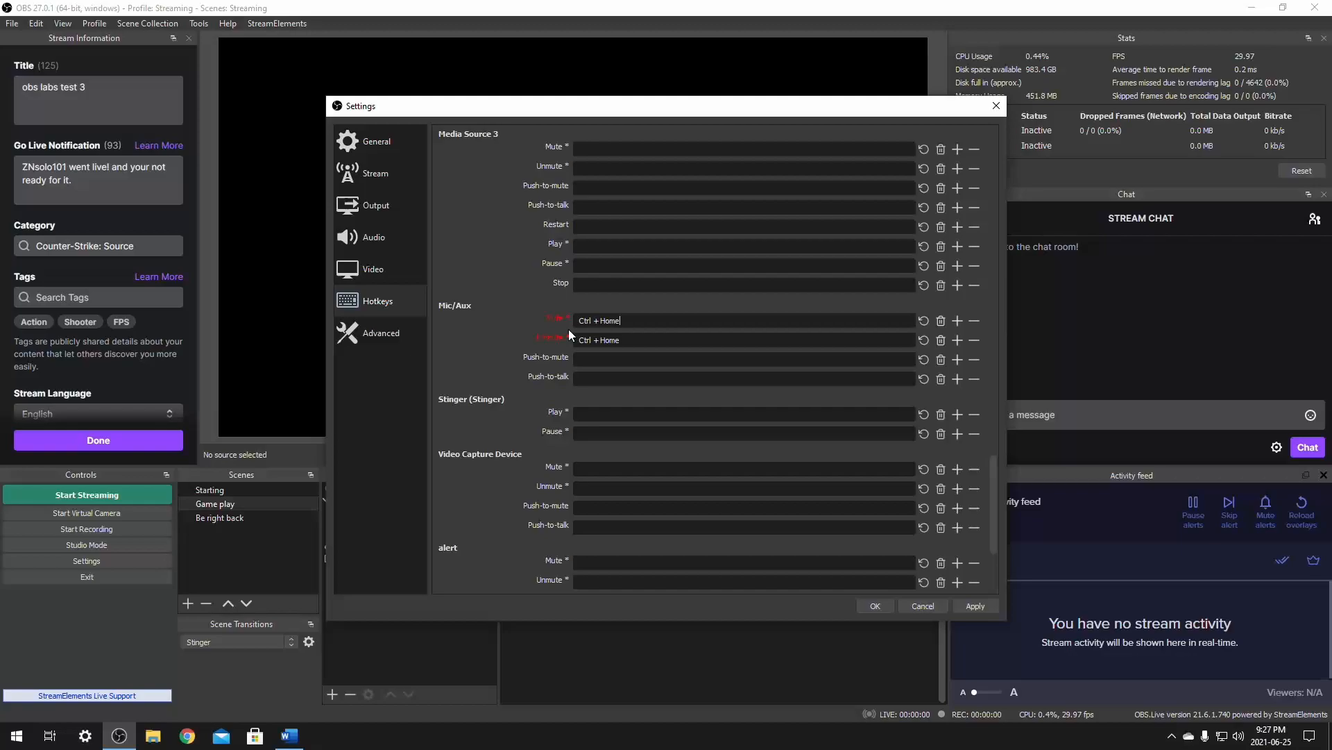
mouse_move(649, 342)
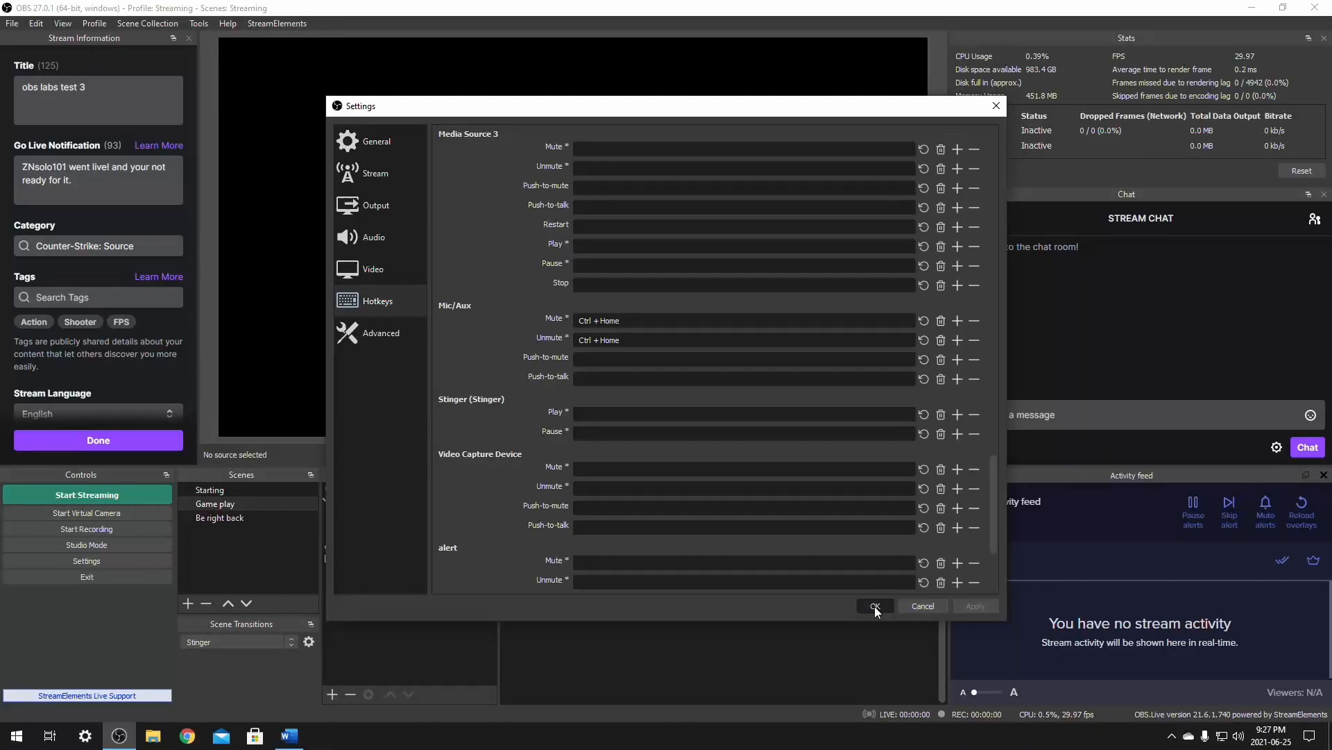
Save the hotkey settings, then switch between Be right back and Game play scenes
left_click(874, 605)
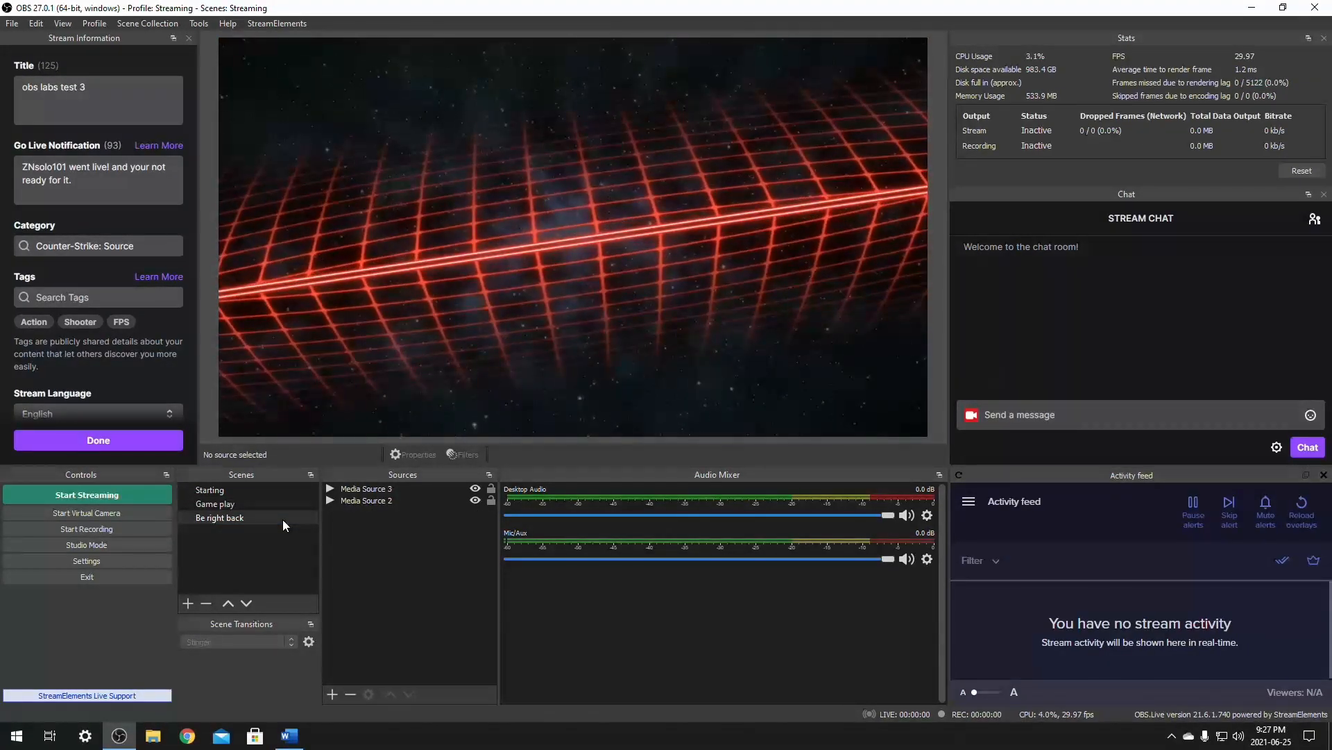
left_click(219, 518)
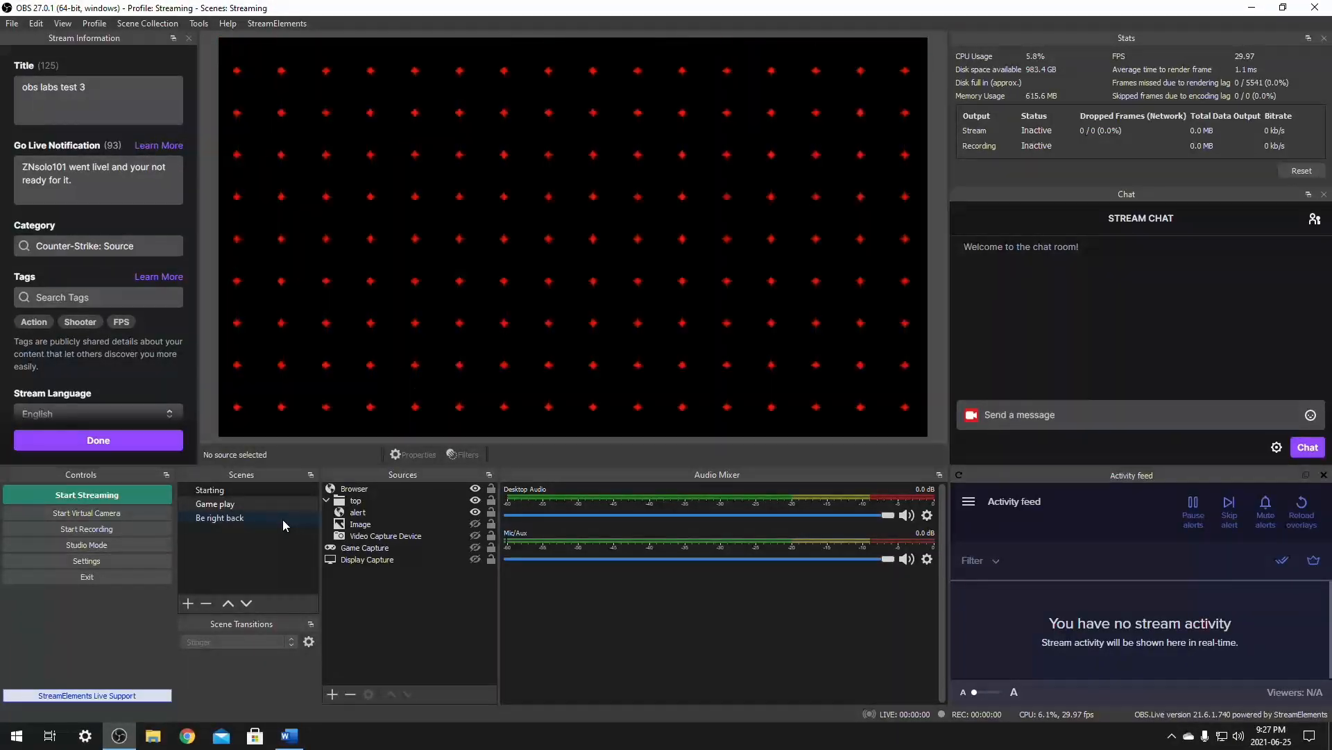
left_click(215, 503)
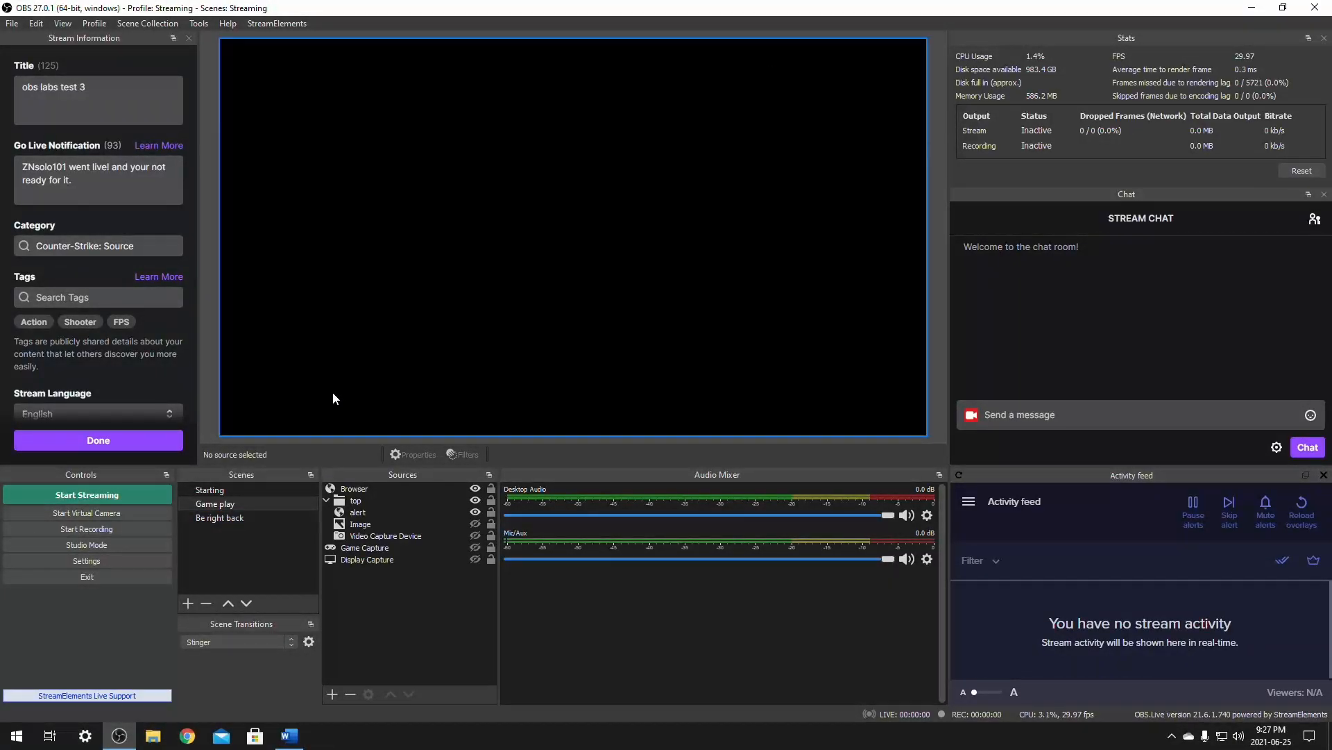
mouse_move(425, 336)
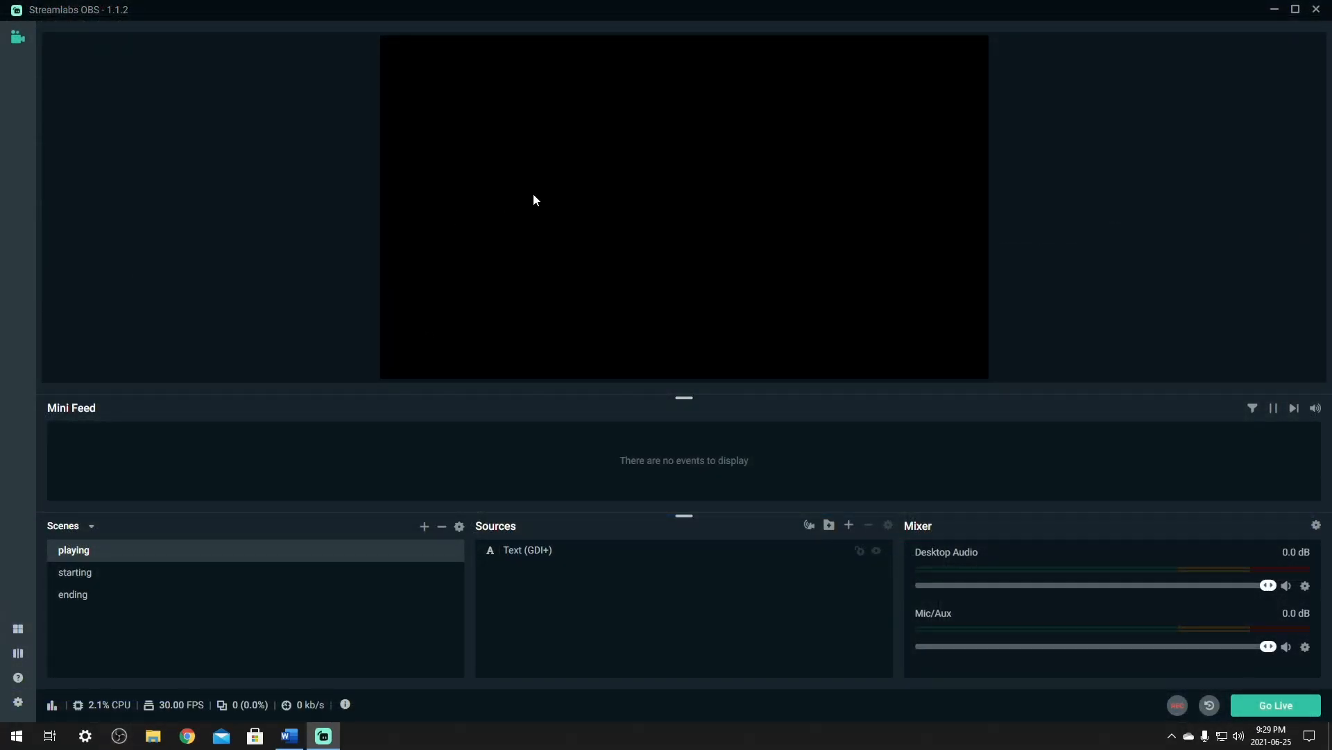
mouse_move(599, 207)
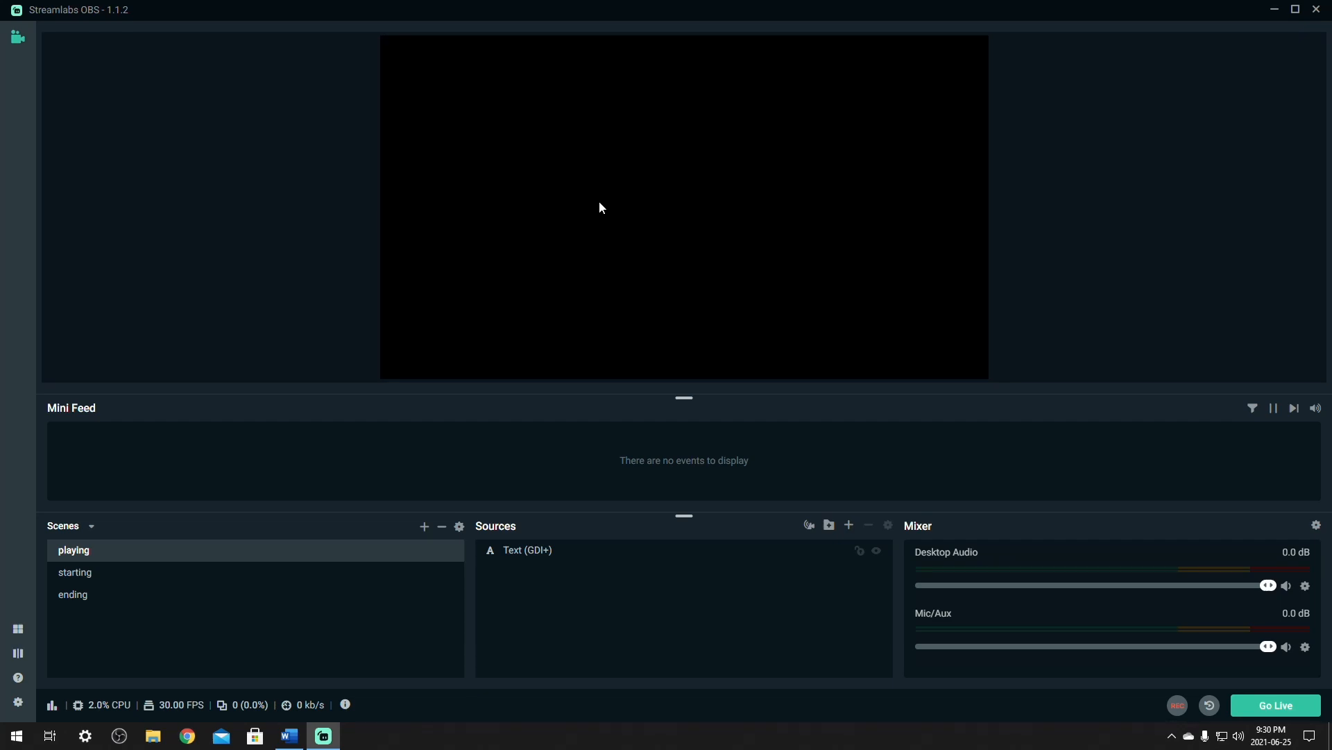
mouse_move(361, 11)
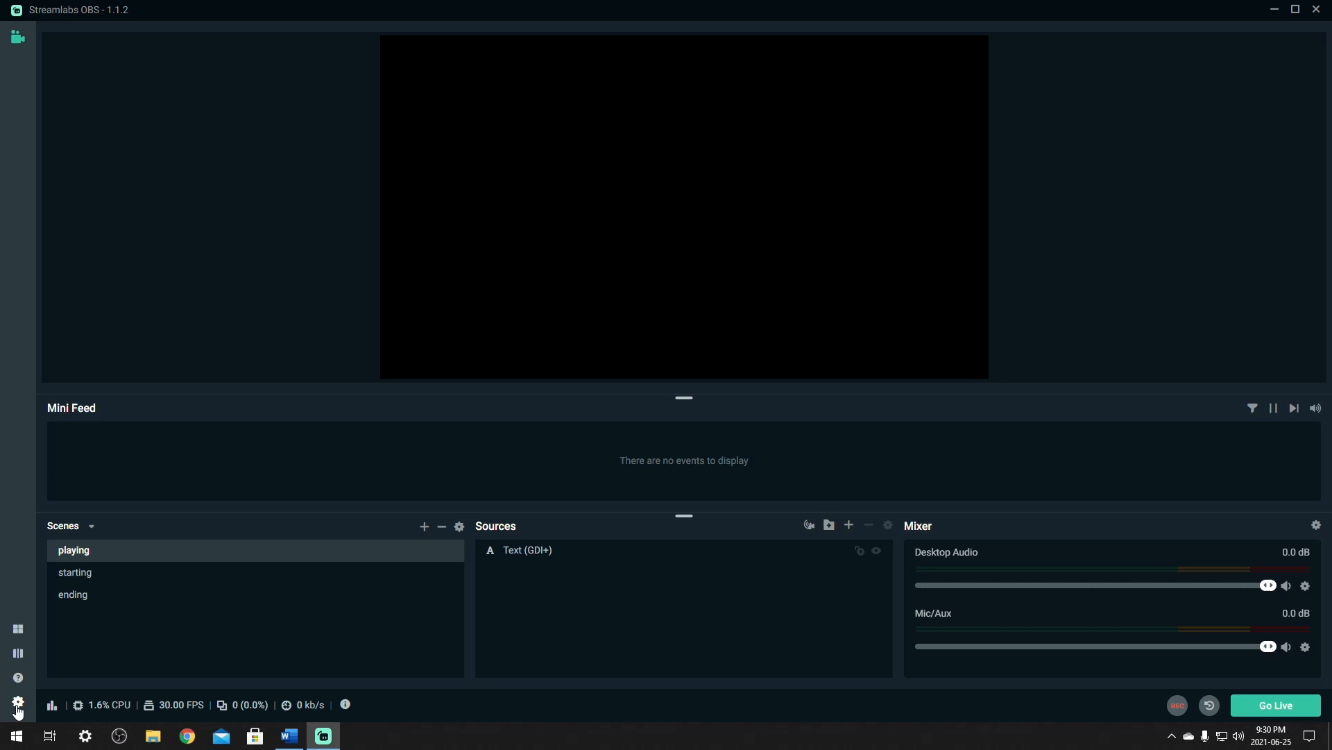
In Streamlabs Hotkeys settings, assign Ctrl+PageUp as the playing scene's switch hotkey
left_click(16, 703)
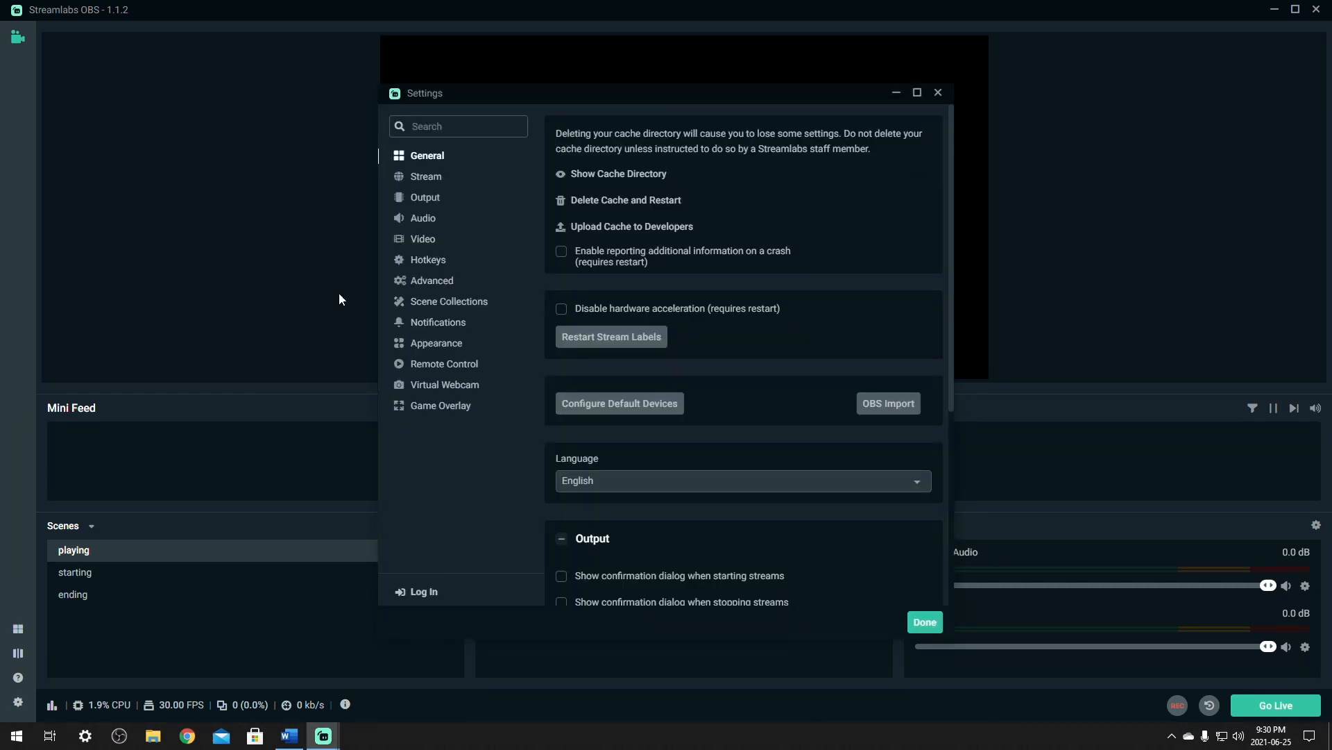
left_click(429, 259)
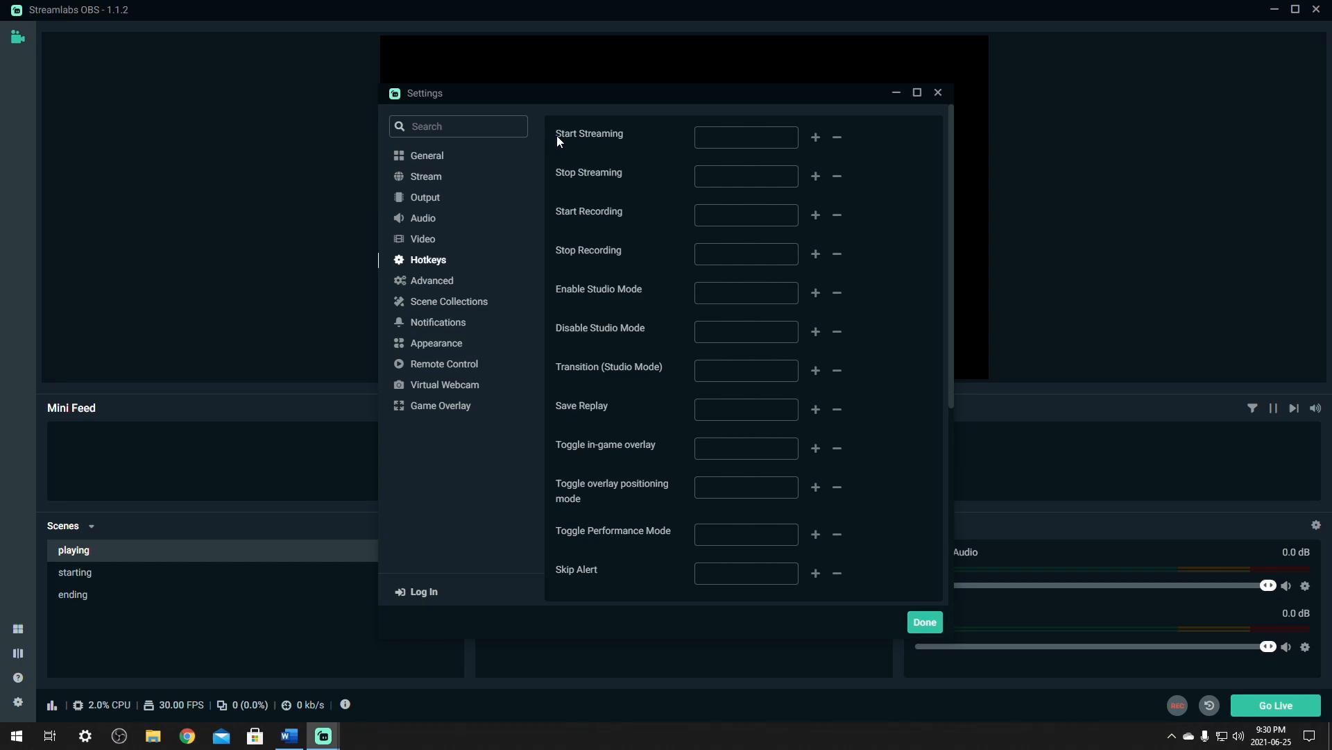
scroll("down", 3)
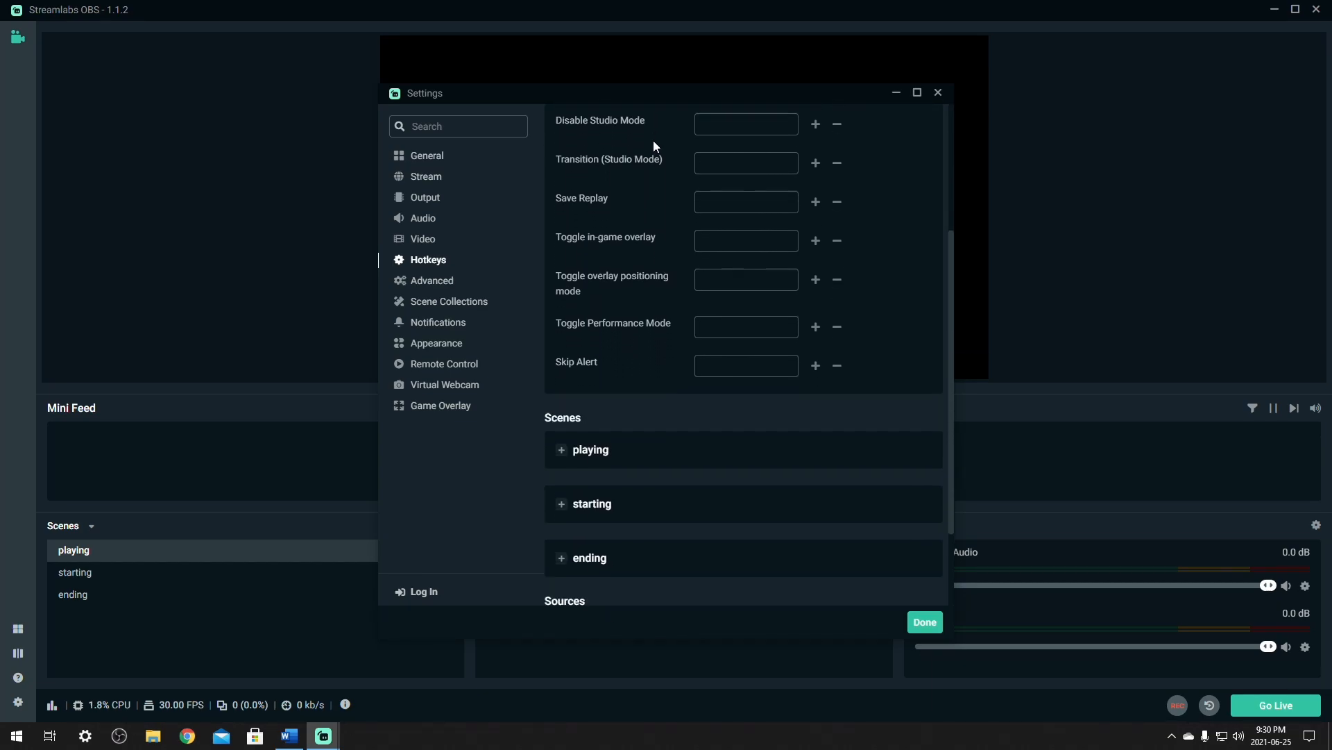
scroll("down", 3)
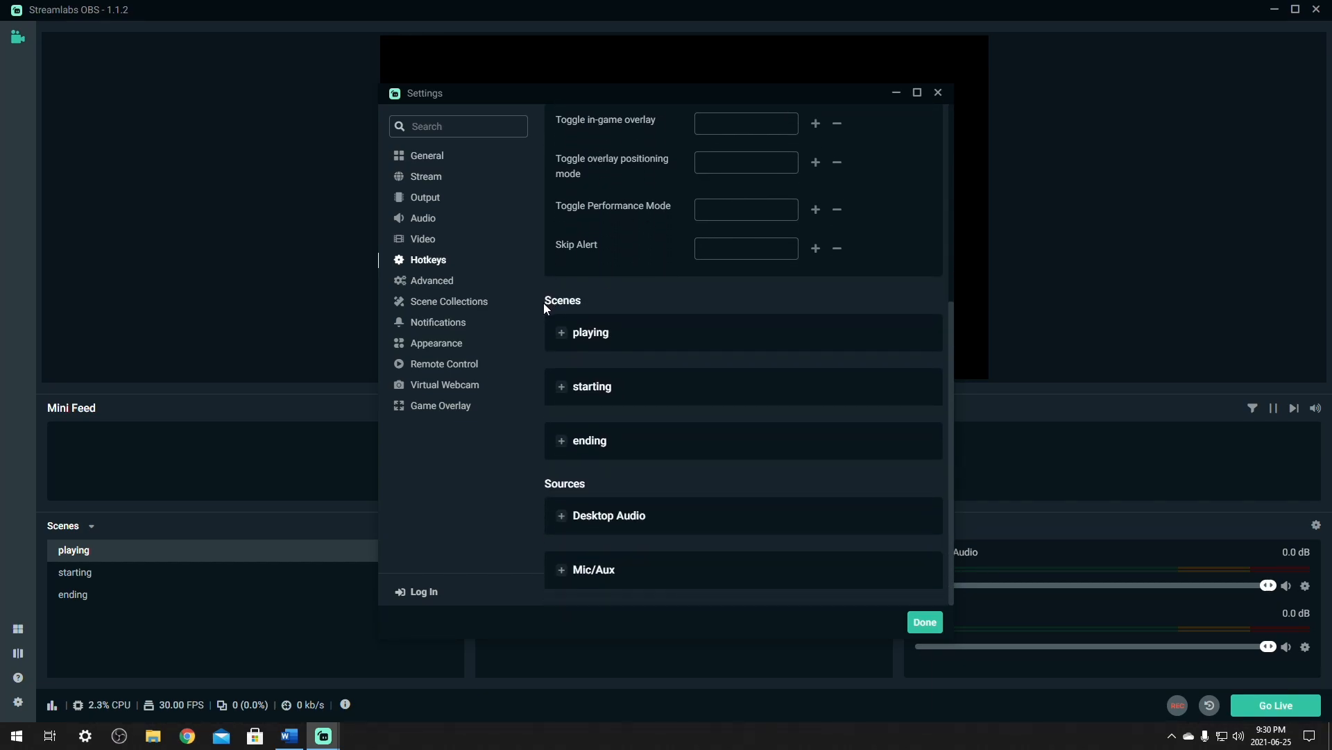
mouse_move(629, 319)
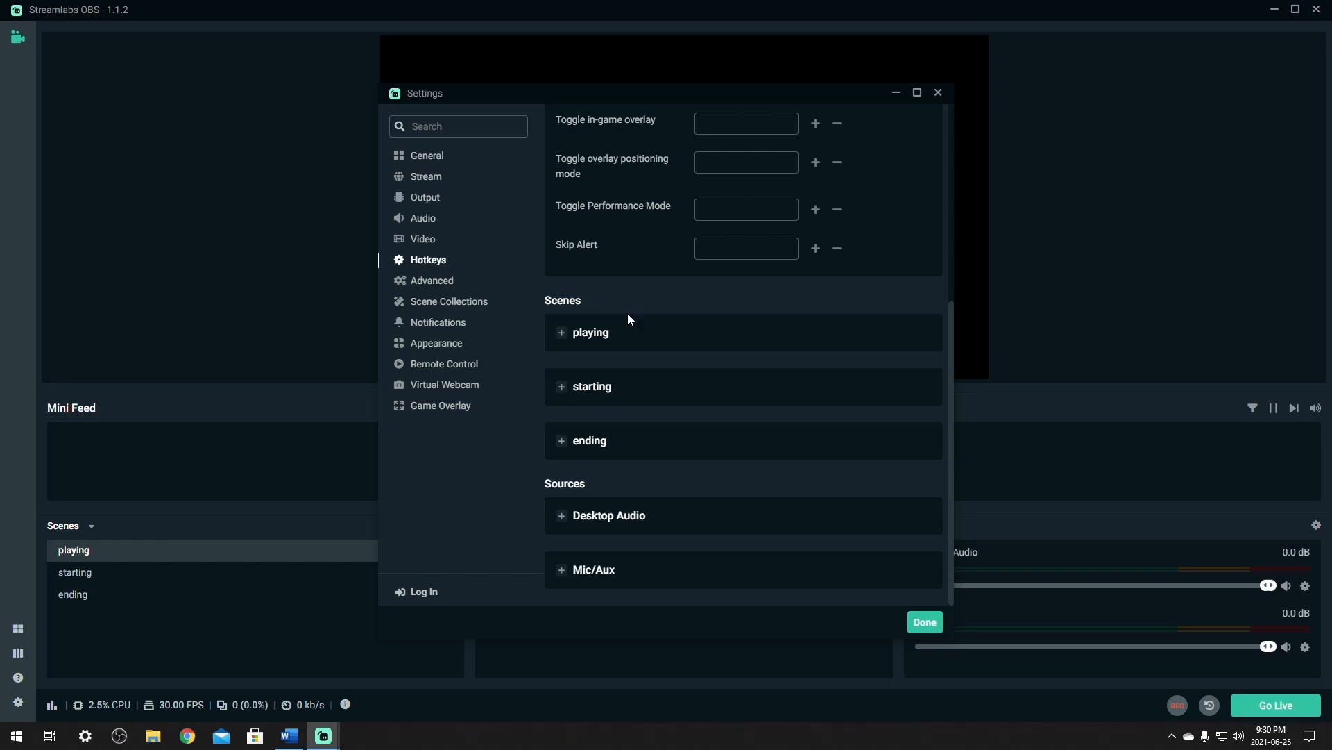
mouse_move(625, 325)
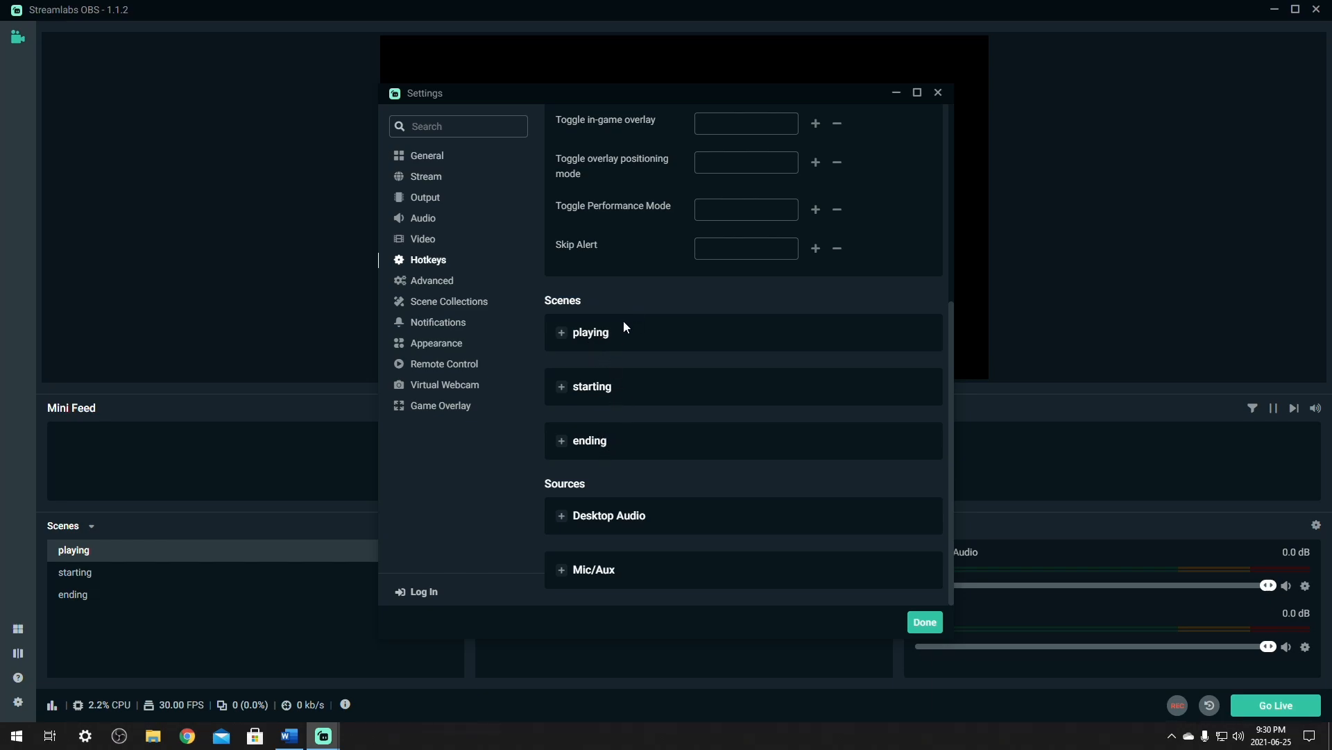
mouse_move(687, 339)
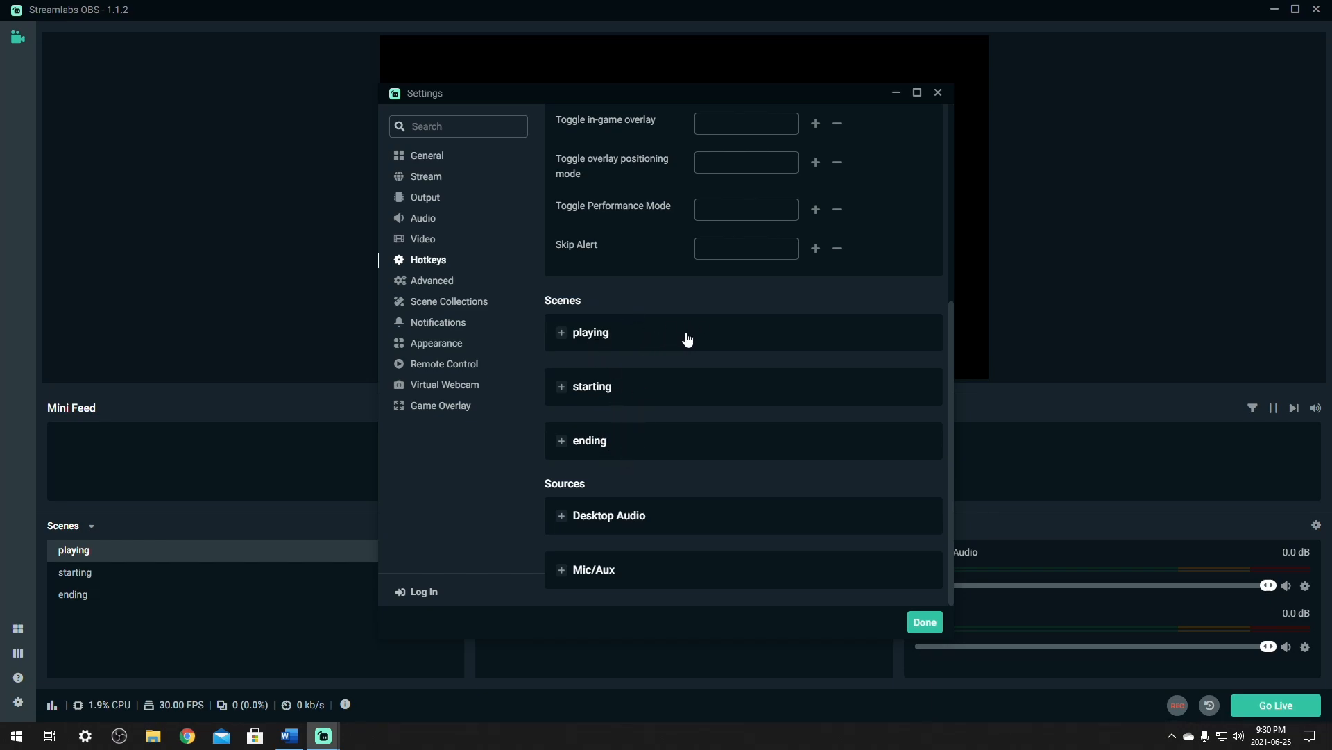
left_click(584, 332)
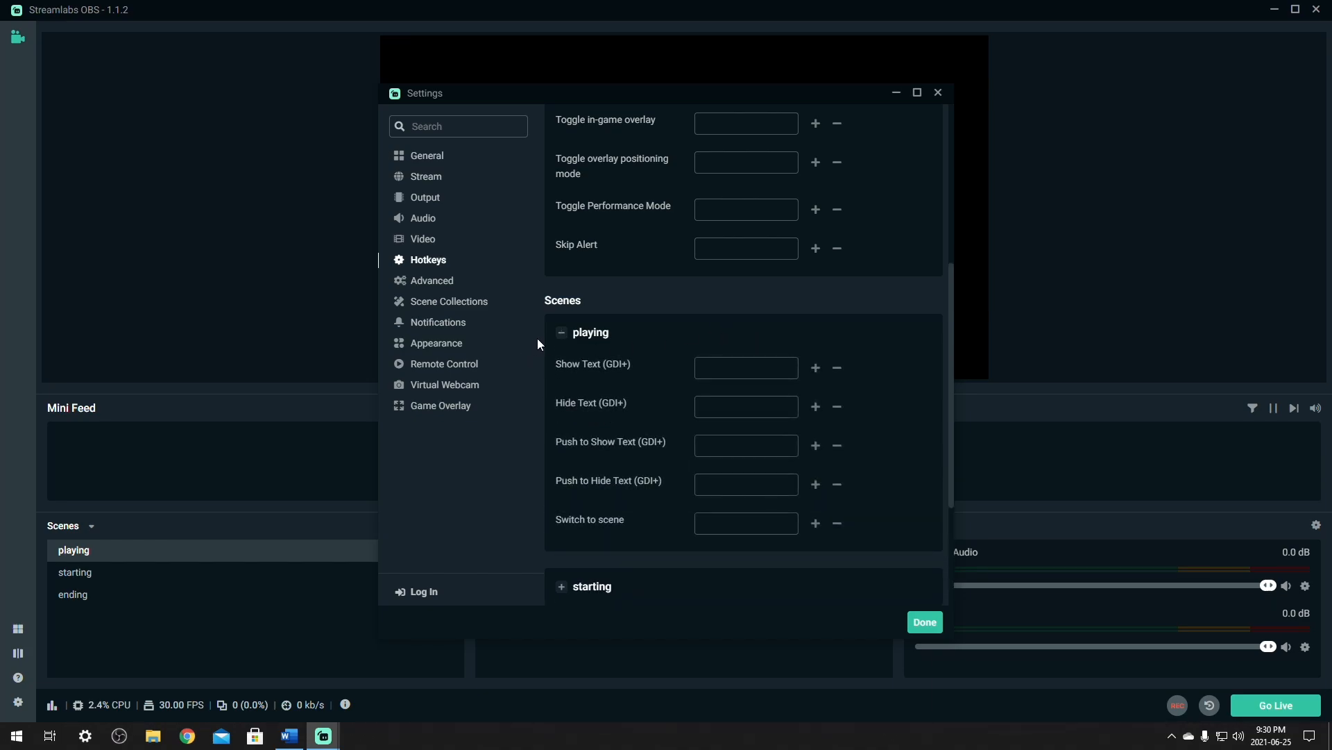
mouse_move(553, 532)
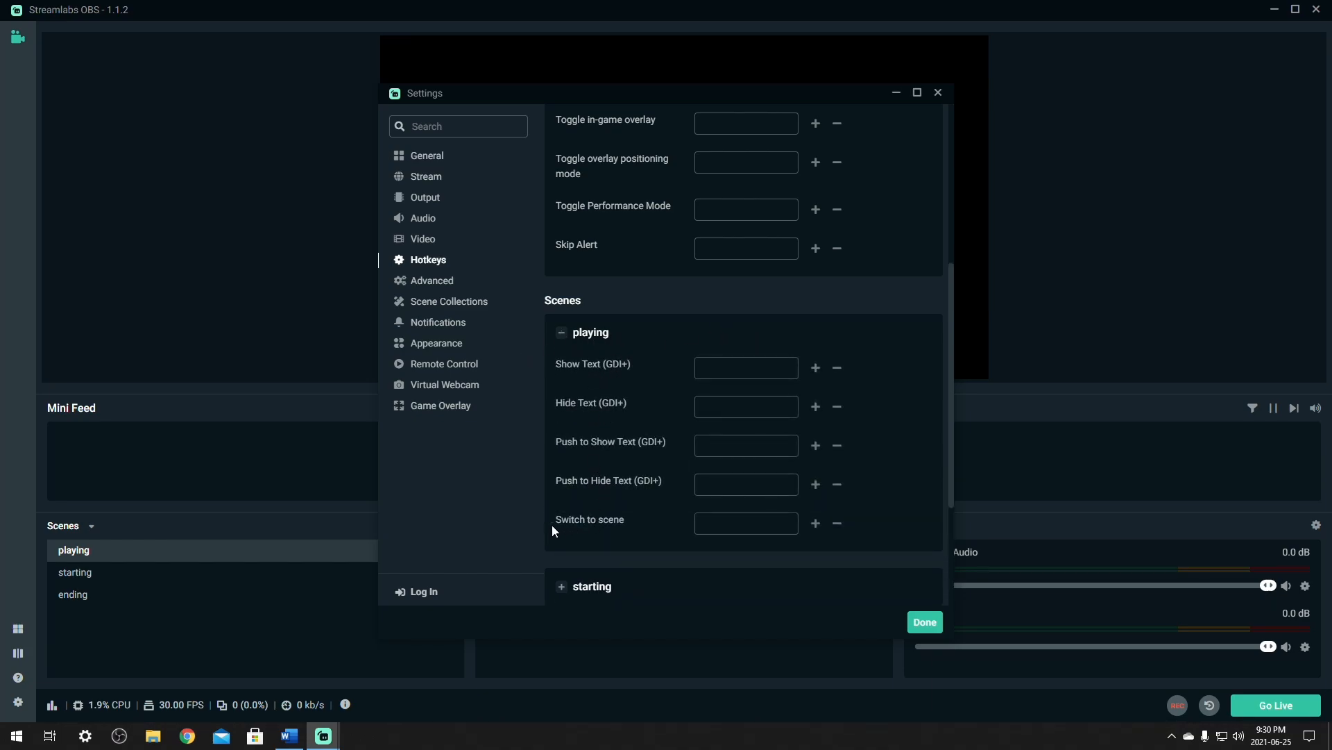
left_click(745, 523)
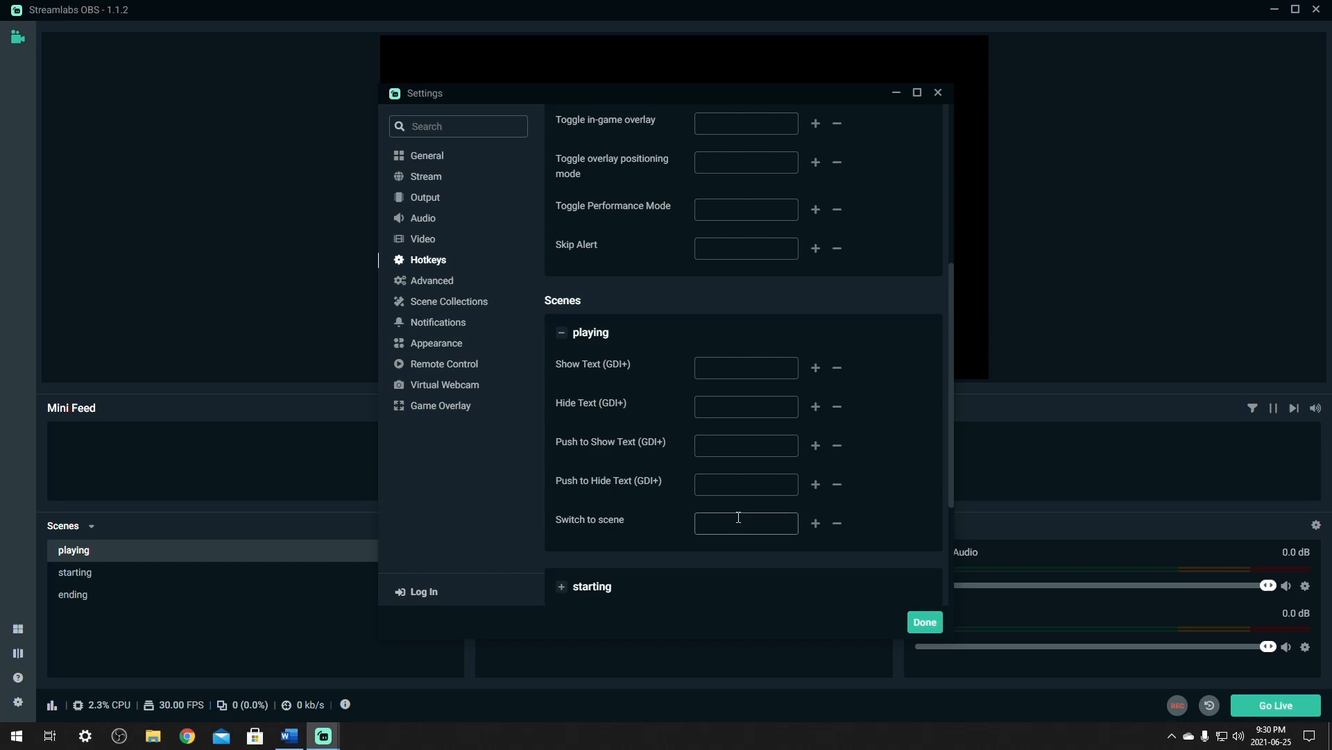
mouse_move(876, 455)
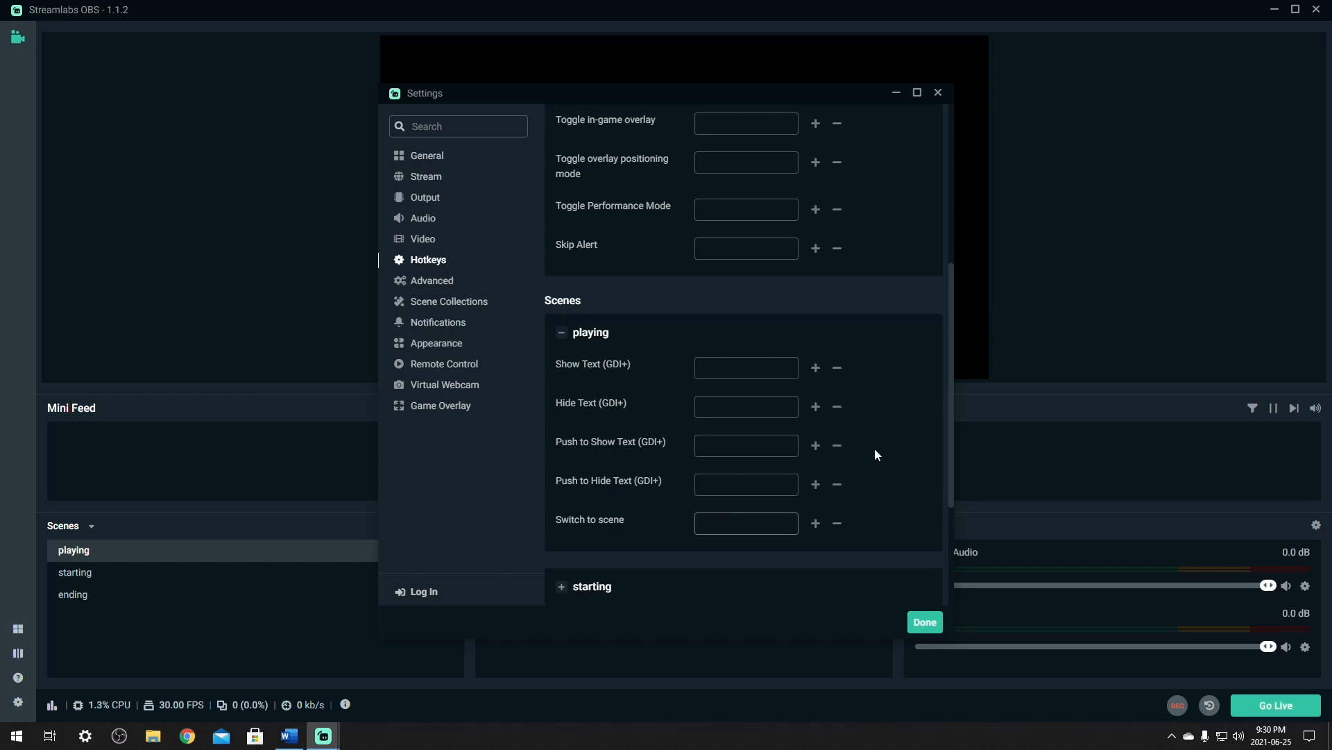
mouse_move(694, 464)
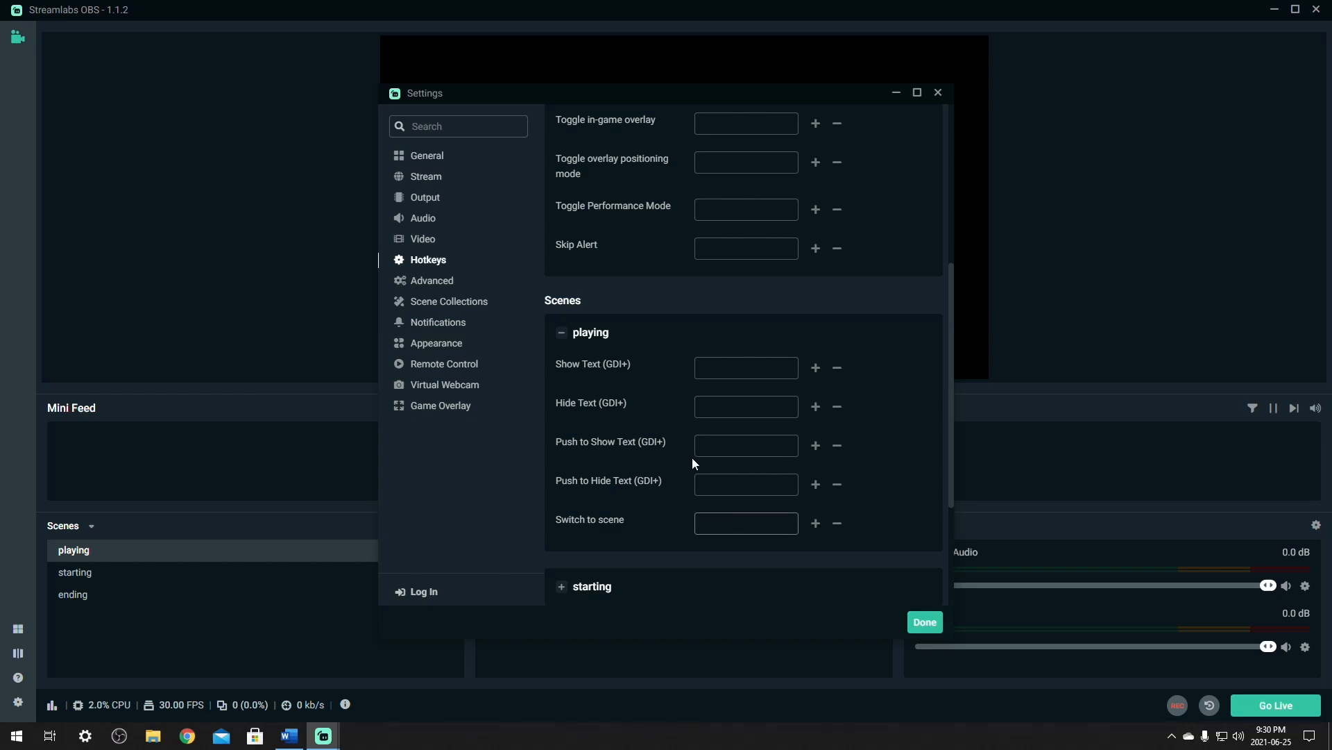
left_click(745, 523)
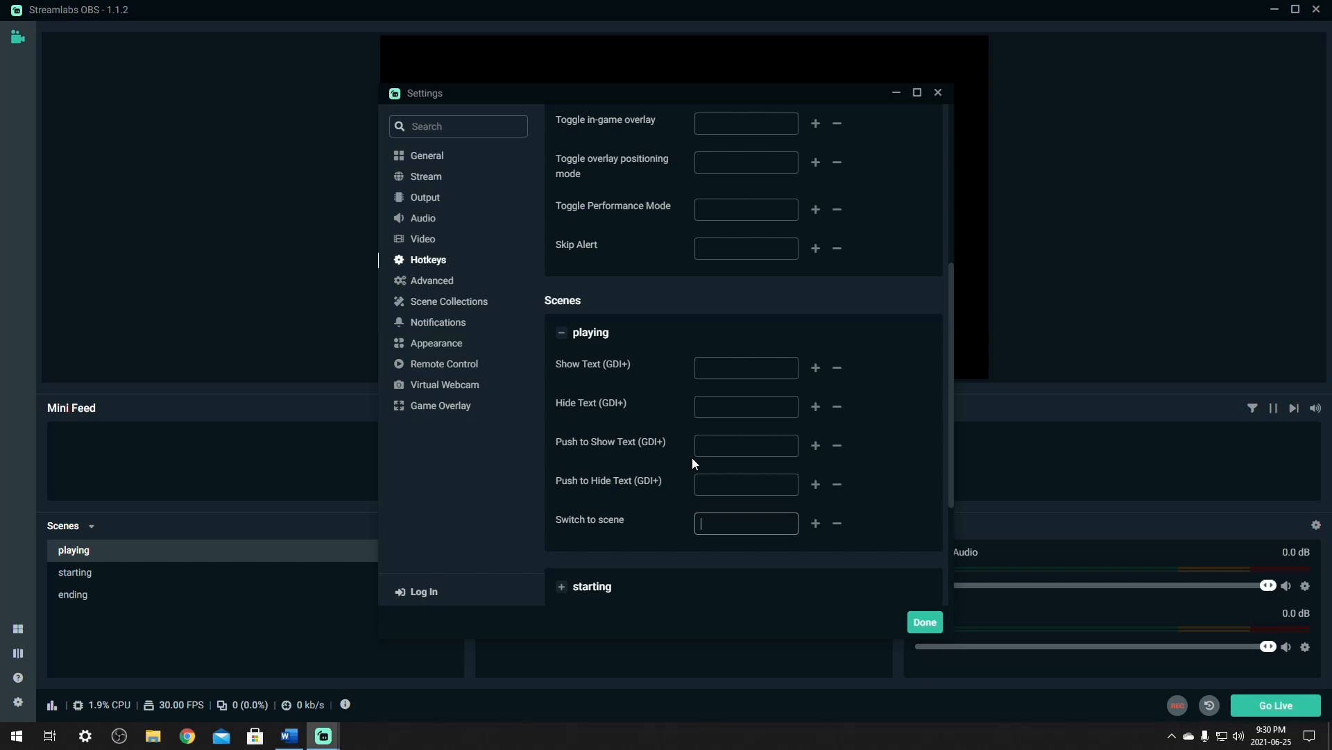
key("Ctrl+PageUp")
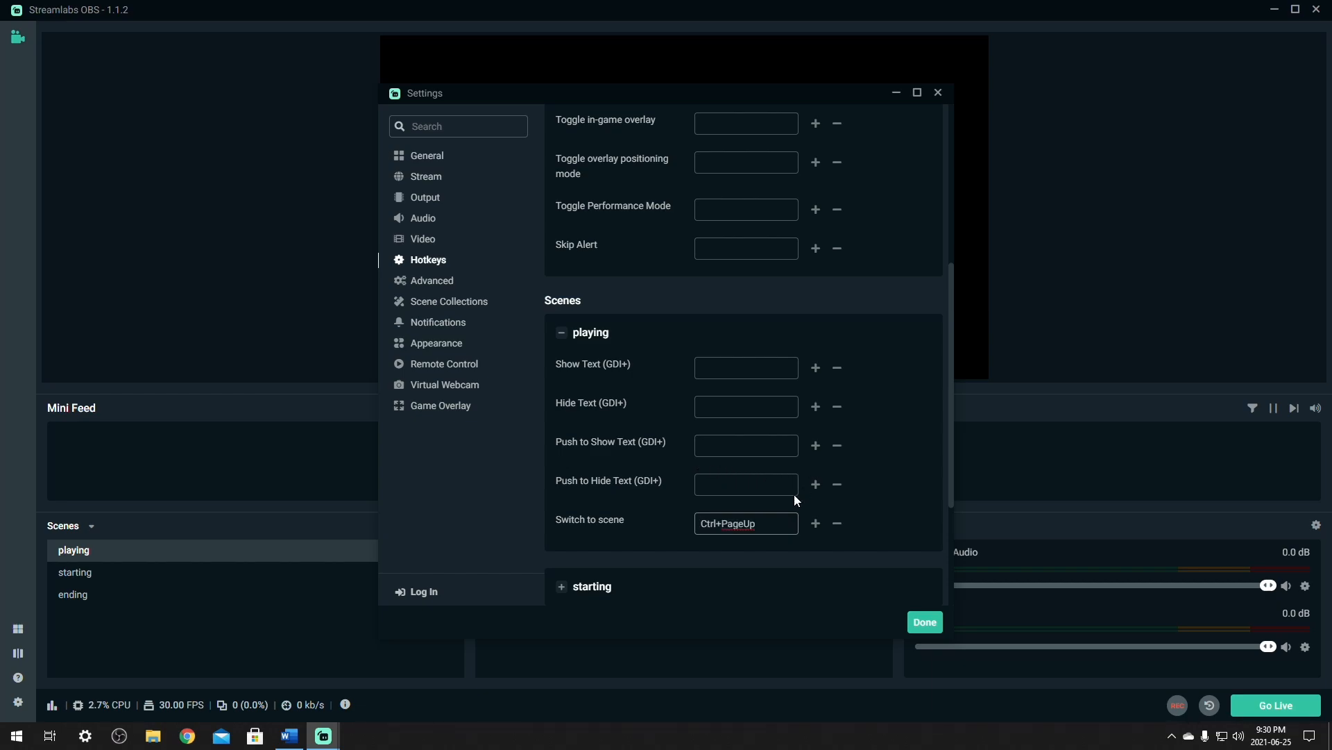
Assign starting scene Ctrl+PageDown and ending scene Ctrl+End switch hotkeys
scroll("down", 3)
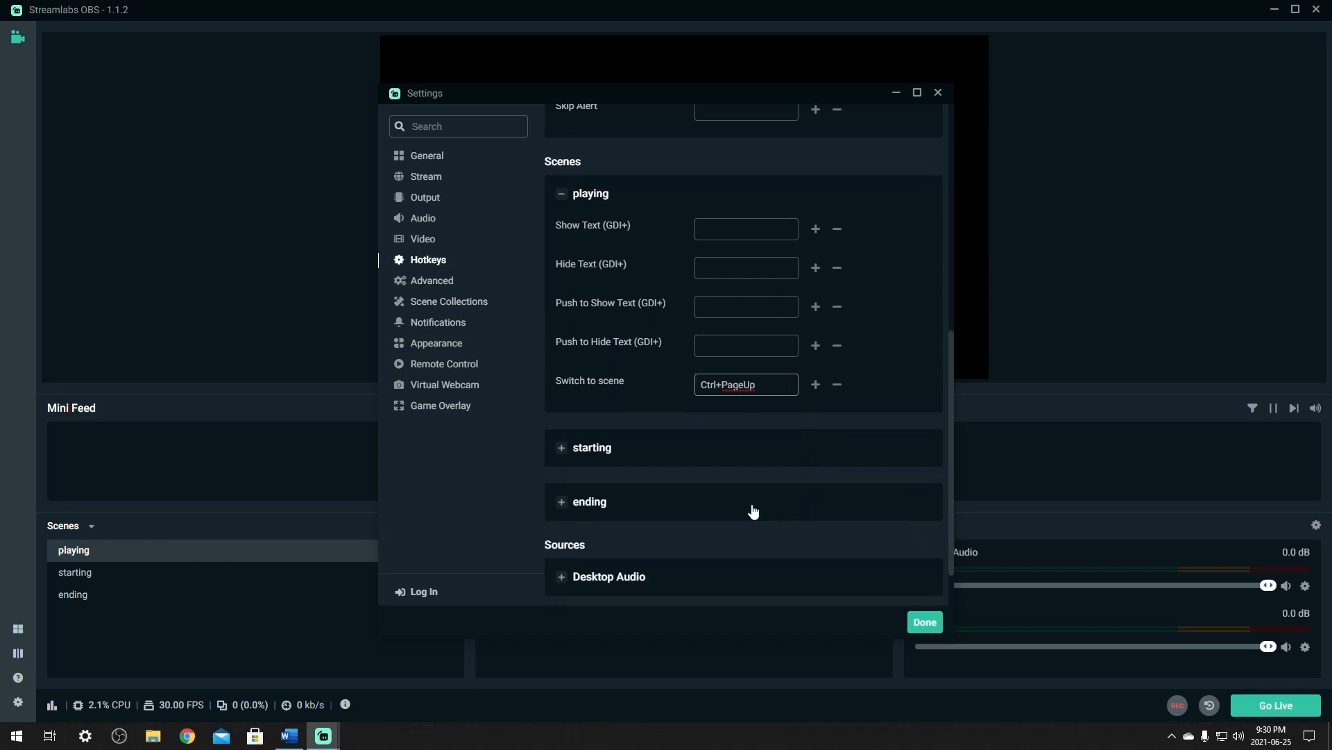
left_click(561, 448)
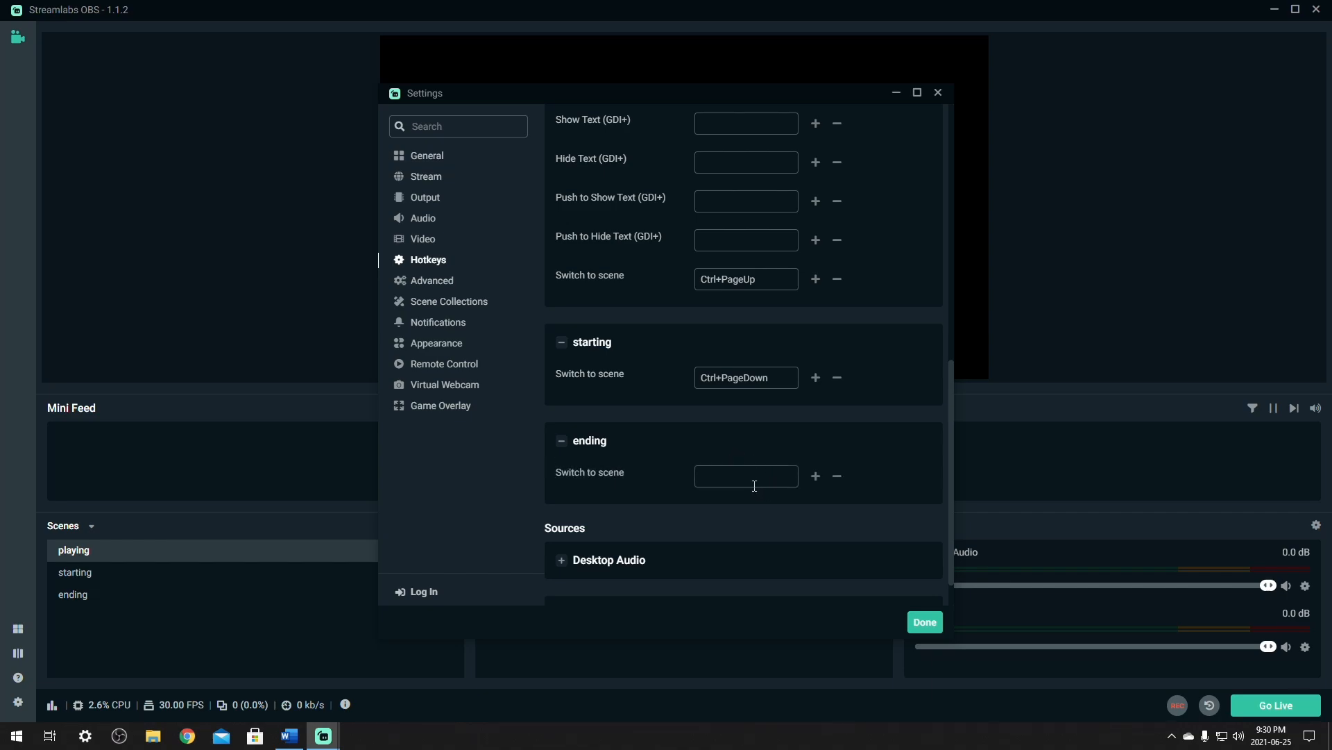
type("Ctrl+End")
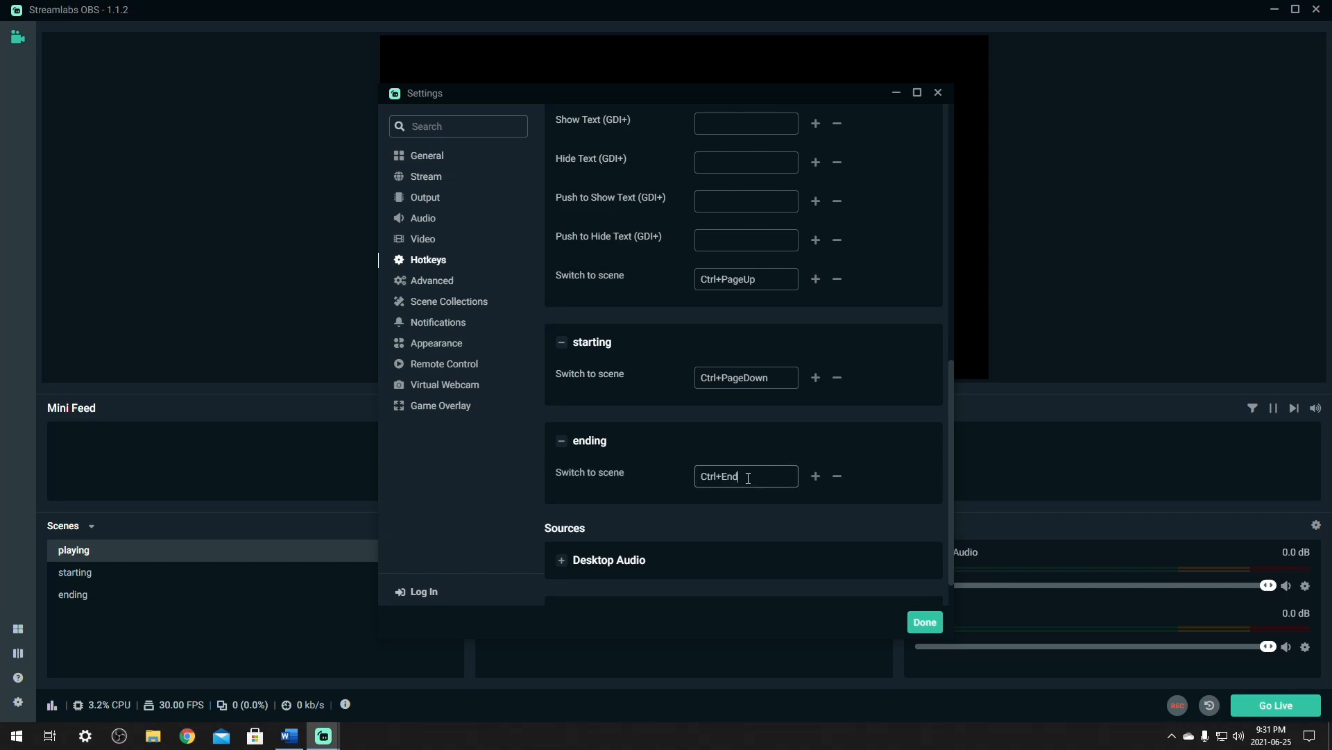
mouse_move(628, 464)
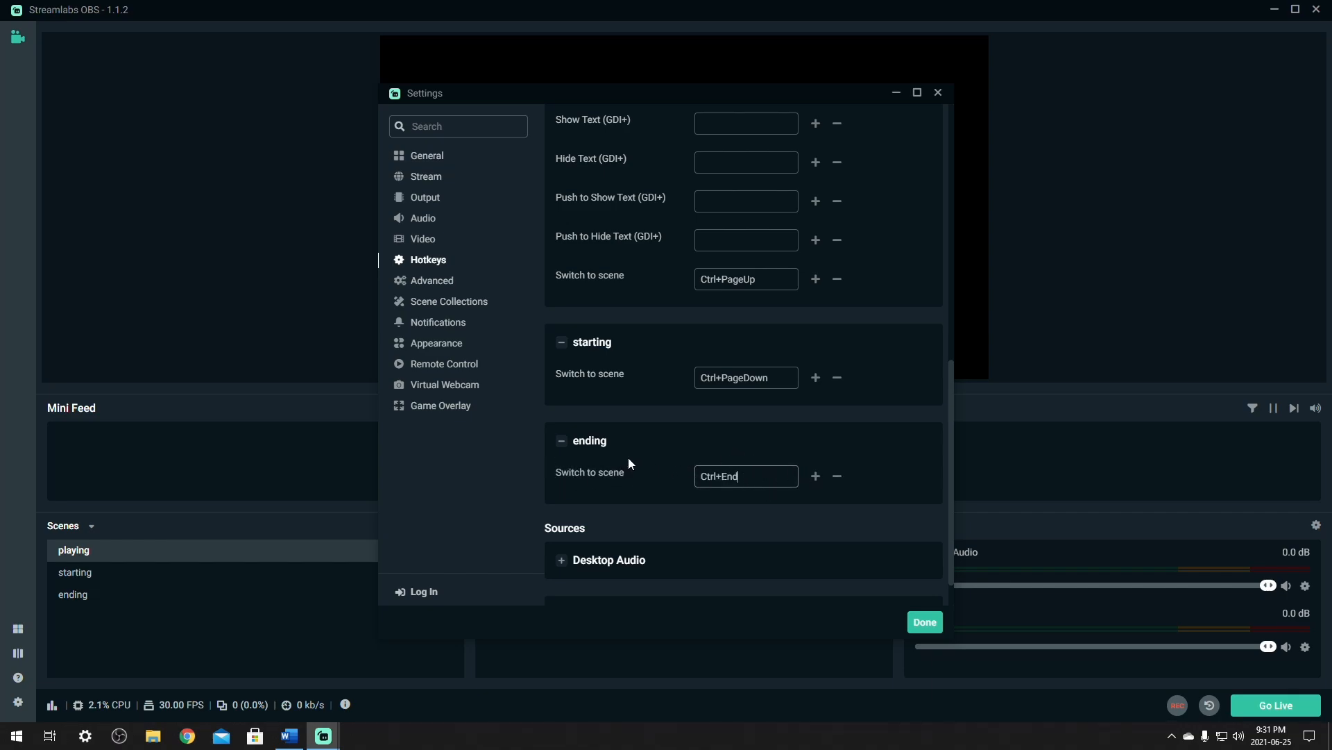
mouse_move(949, 638)
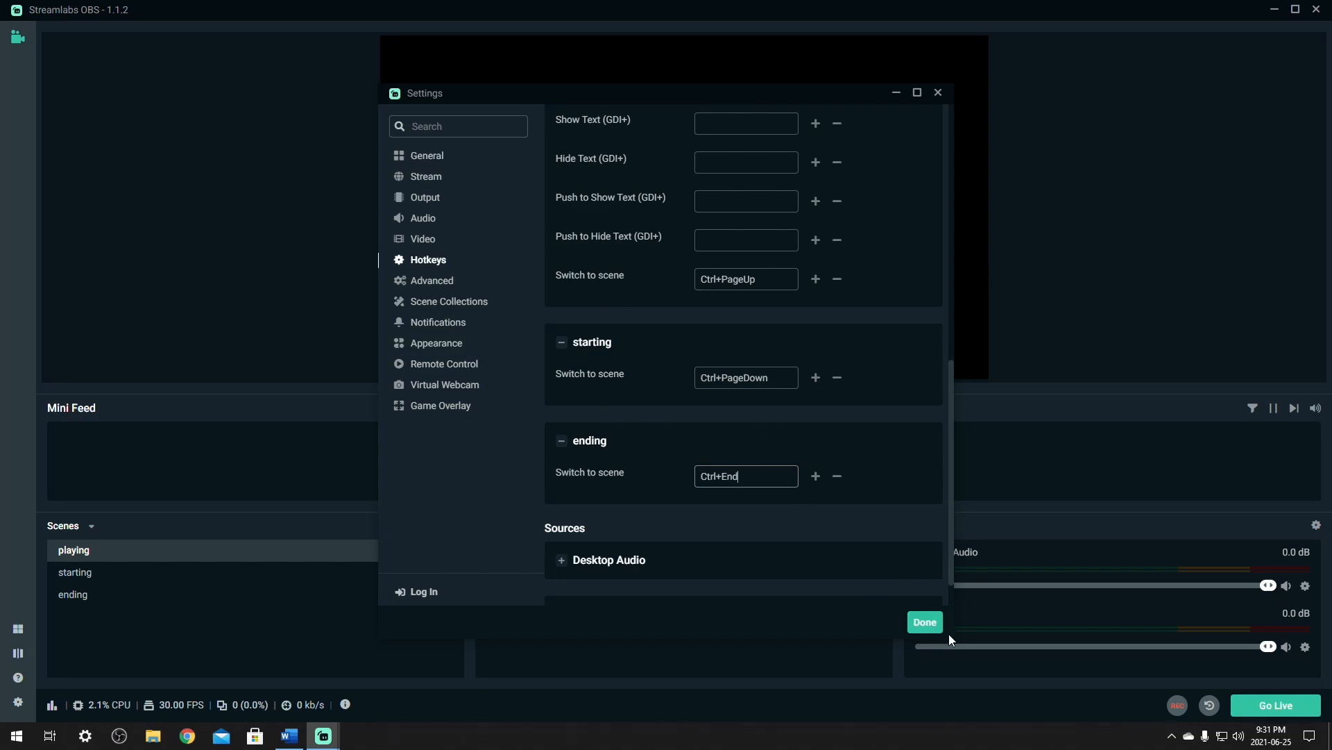
Assign Ctrl+Home to both the Mic/Aux Mute and Unmute fields
scroll("down", 3)
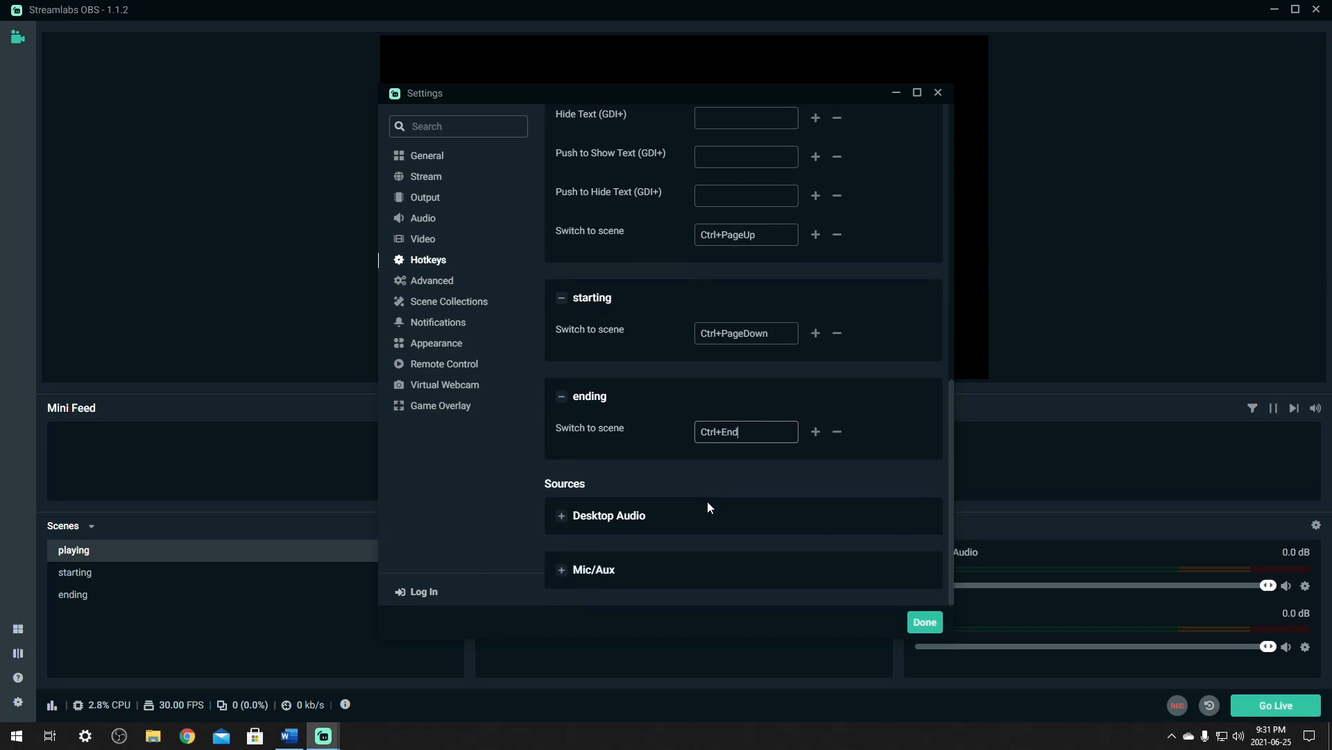
scroll("down", 3)
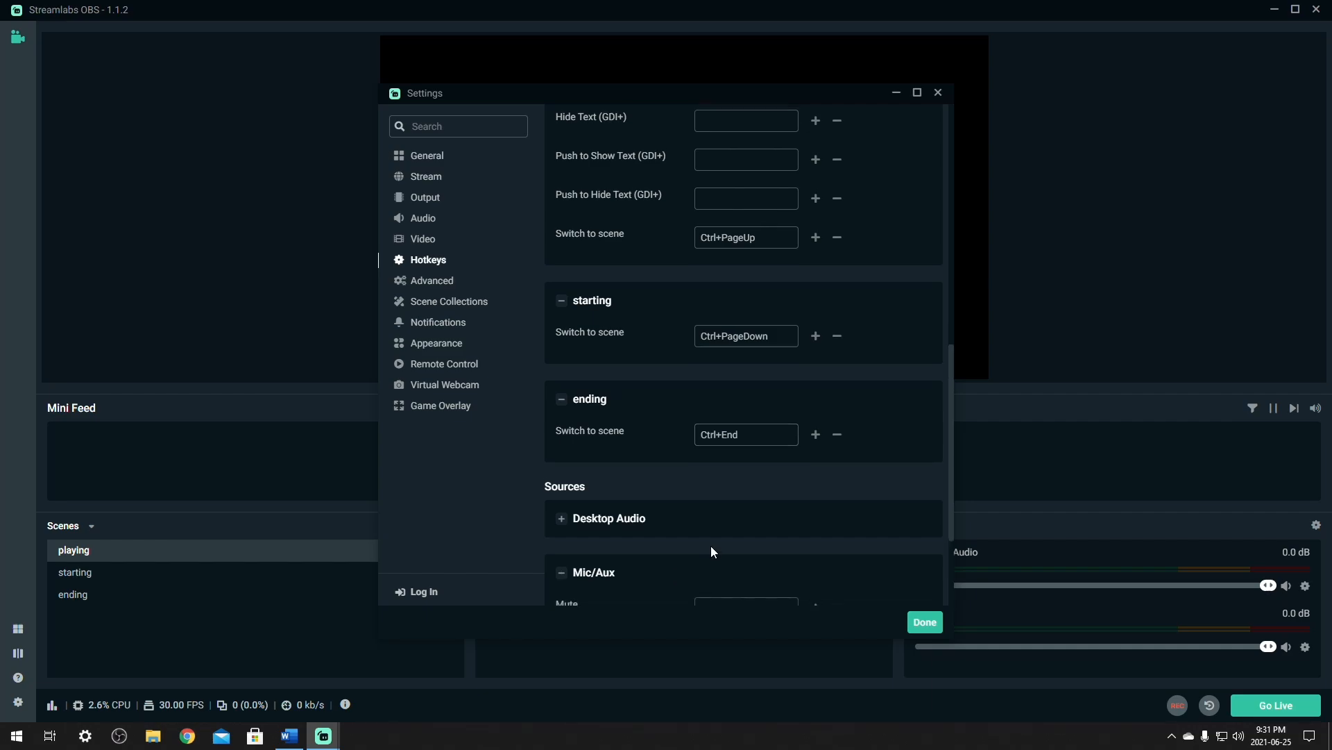
scroll("down", 3)
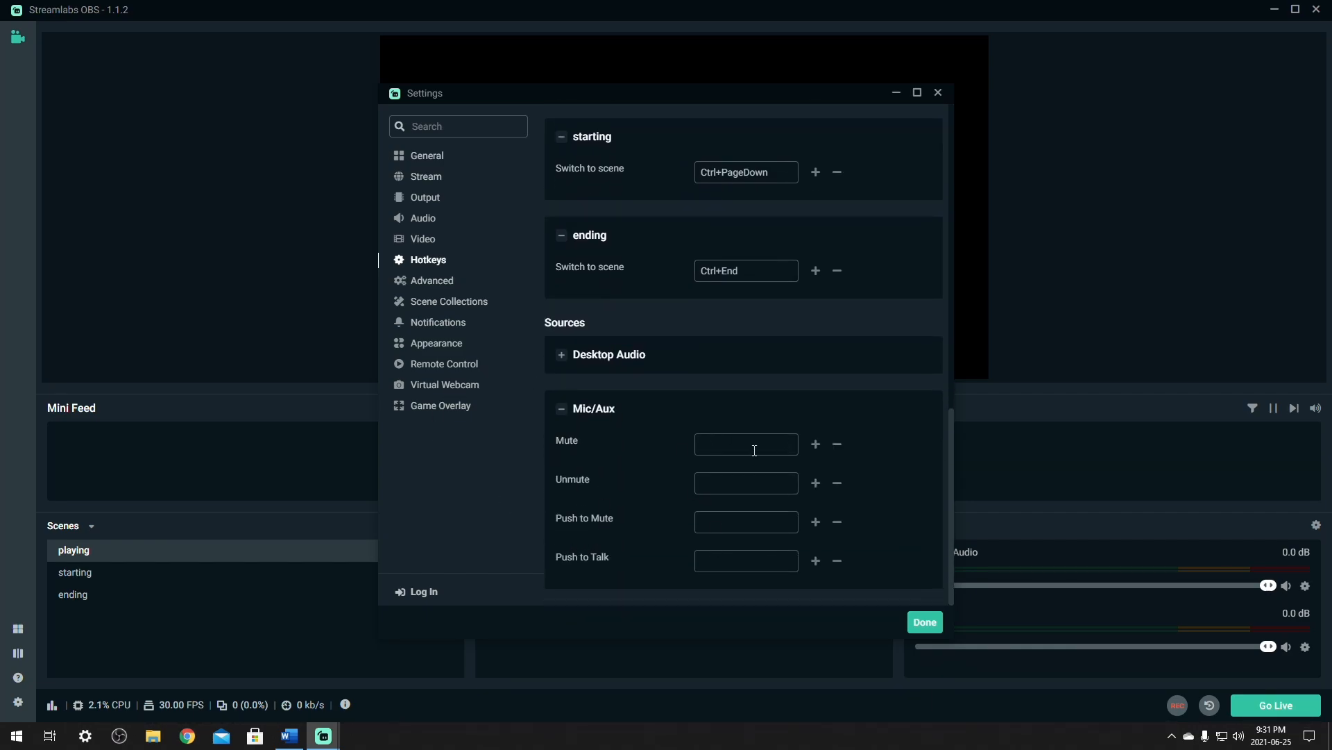
left_click(745, 444)
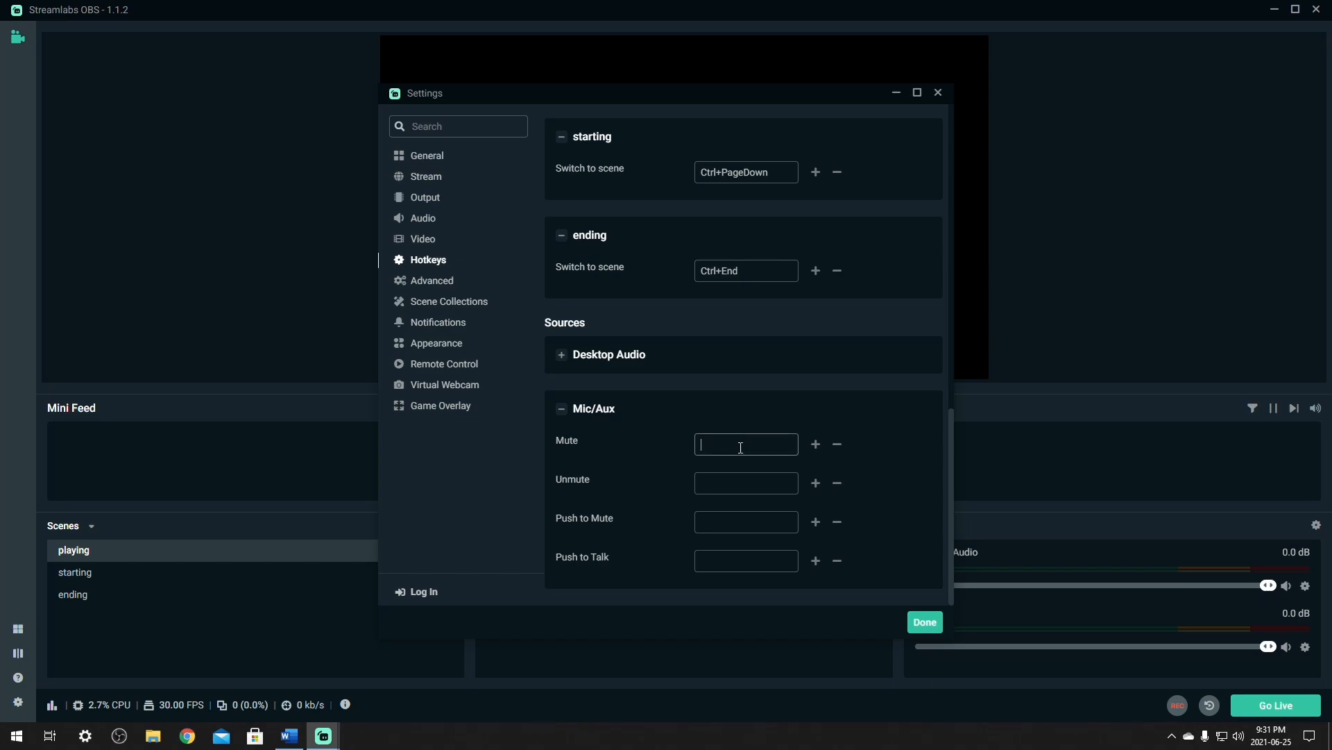
type("Ctrl+Home")
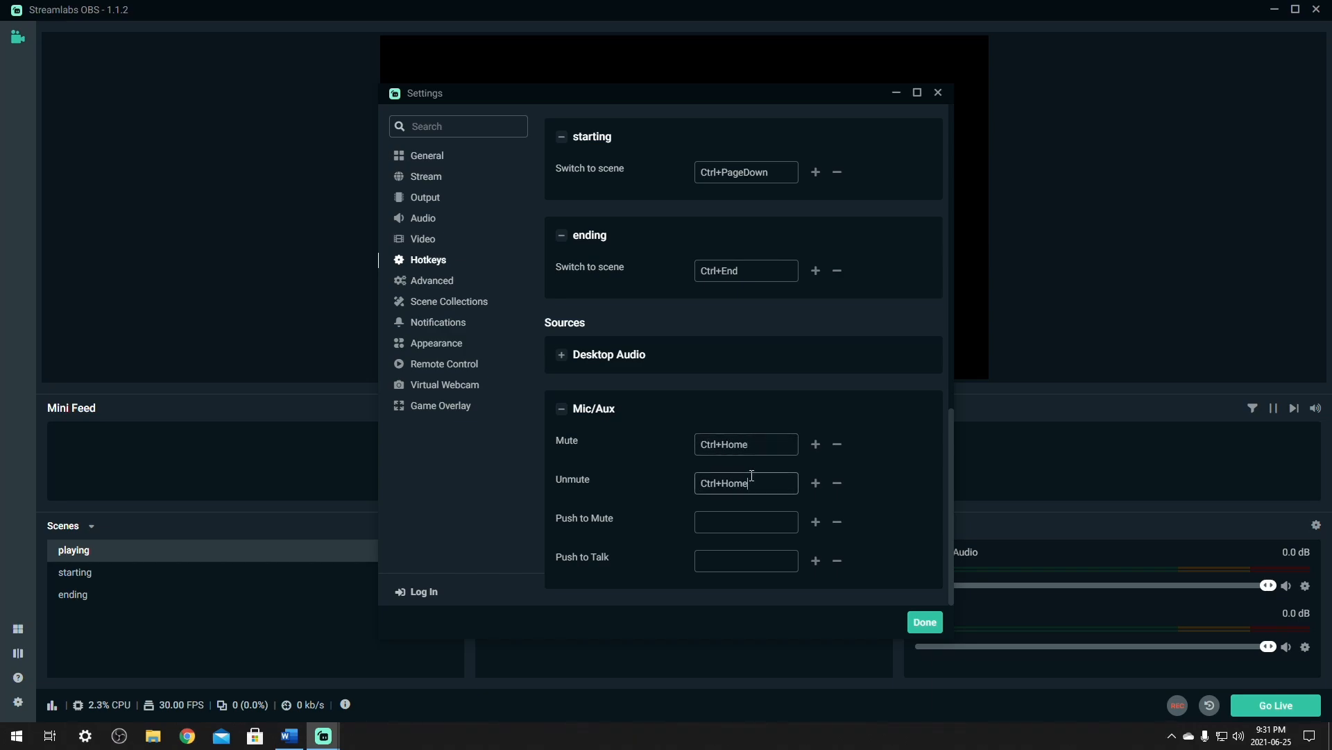
mouse_move(751, 464)
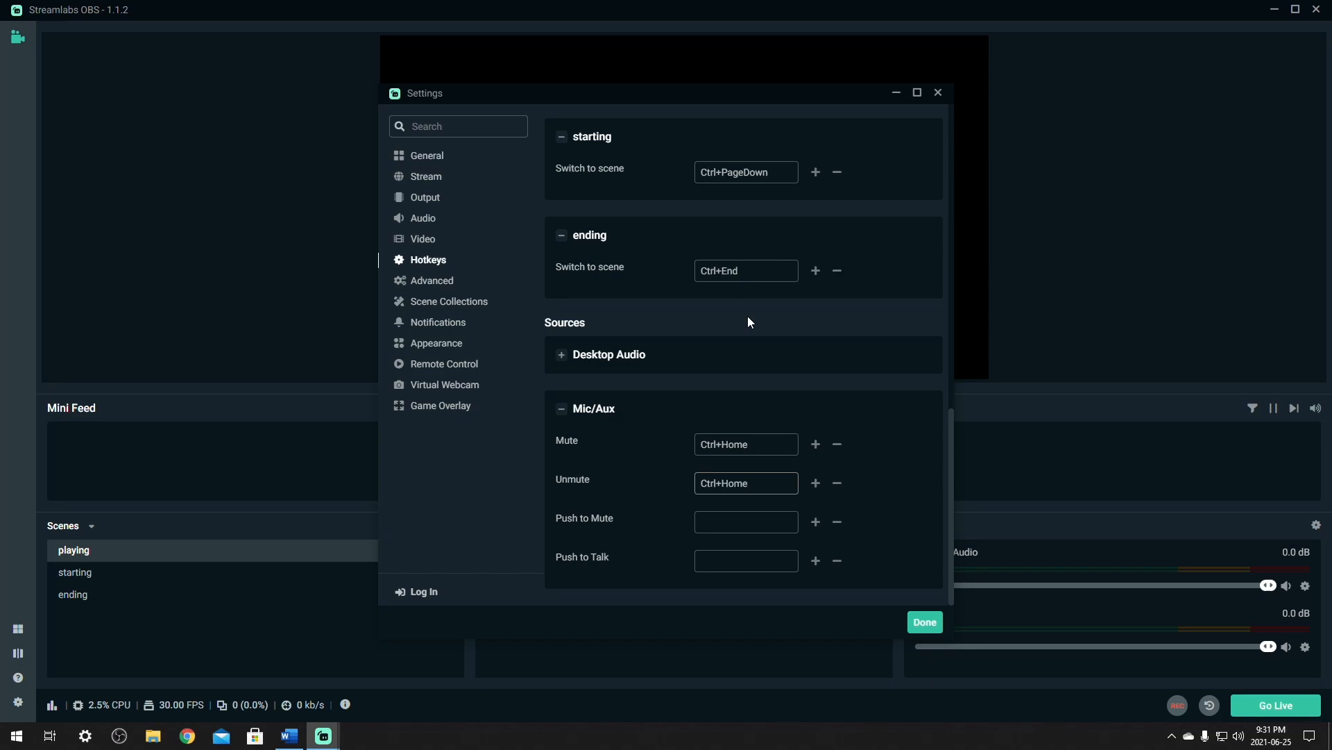
left_click(745, 483)
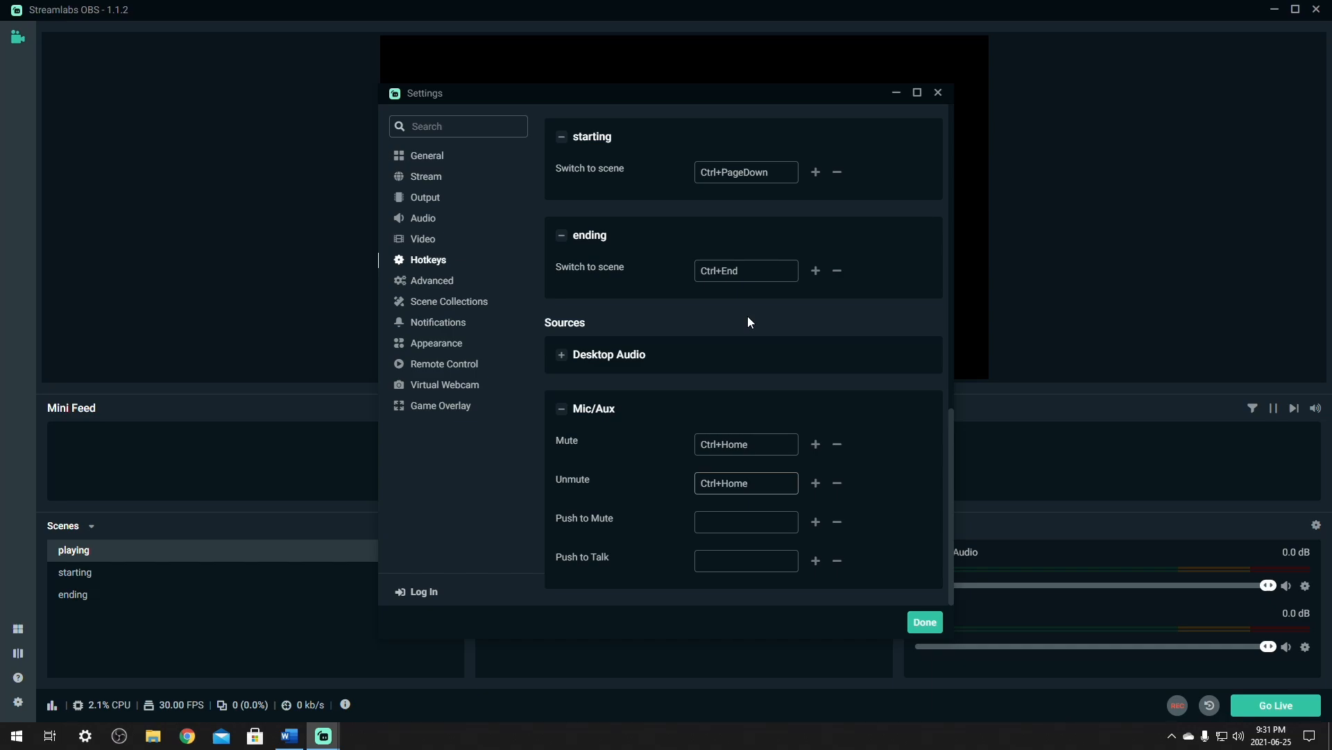
left_click(745, 483)
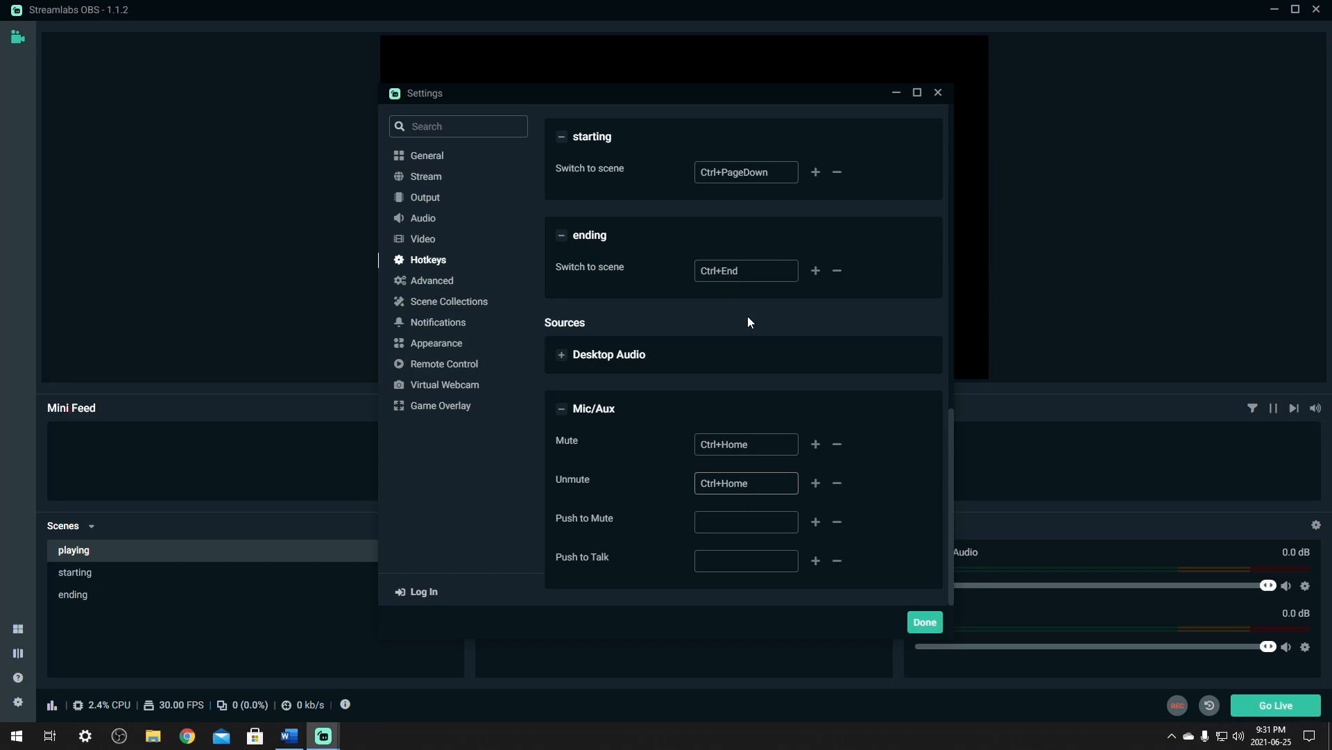
Close settings with Done, then switch among starting, playing and ending scenes
left_click(923, 622)
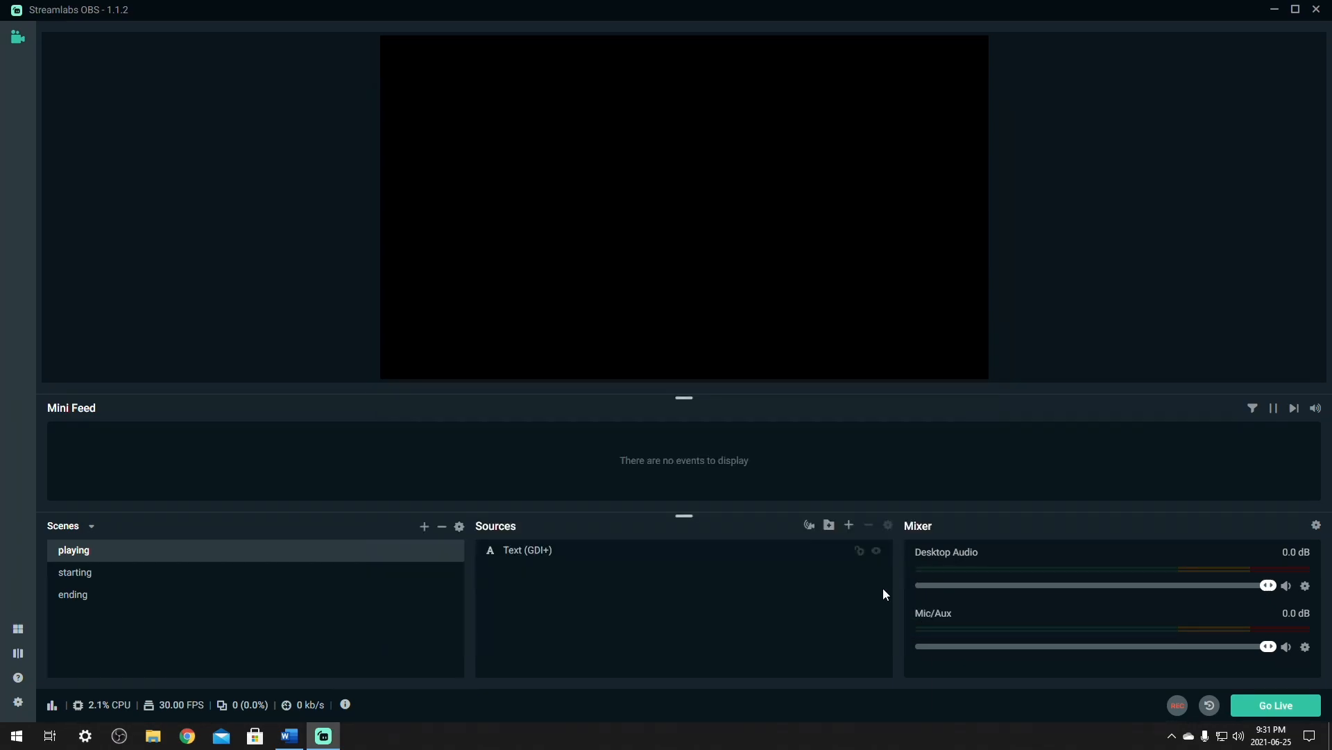
left_click(75, 571)
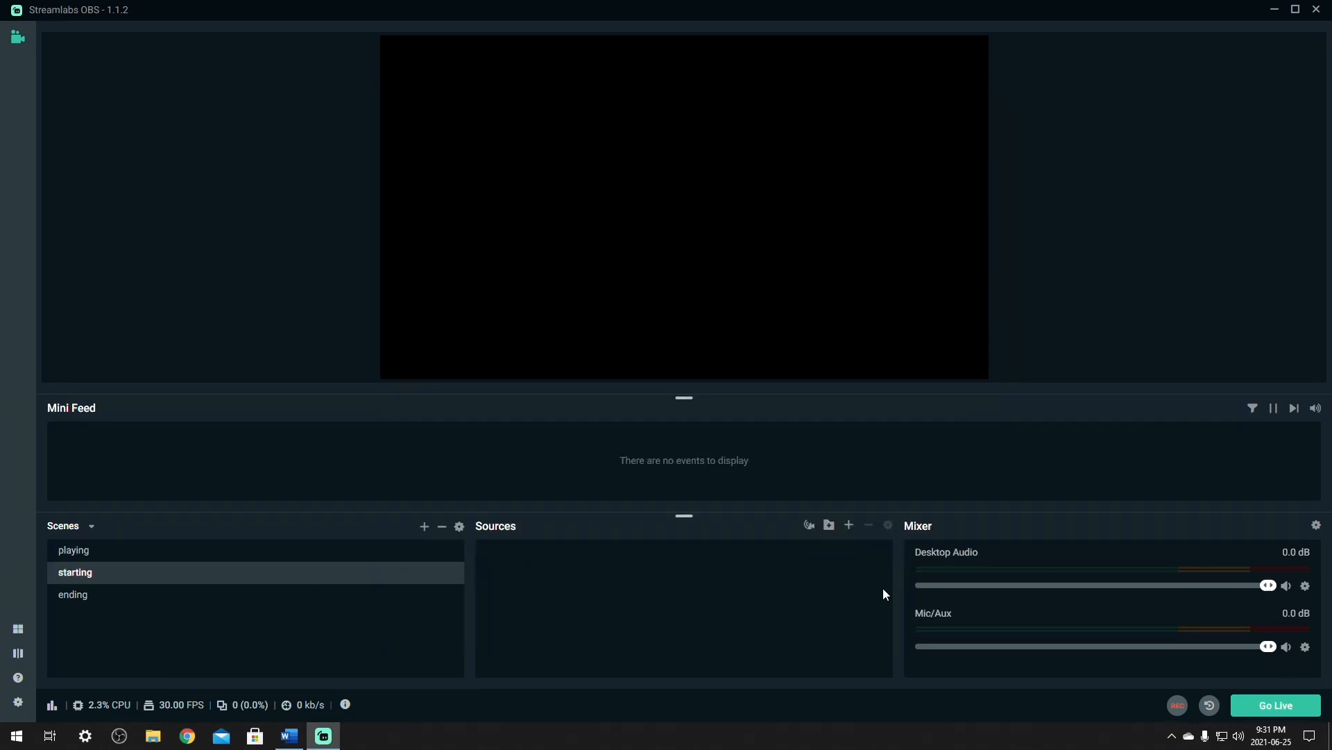
left_click(74, 550)
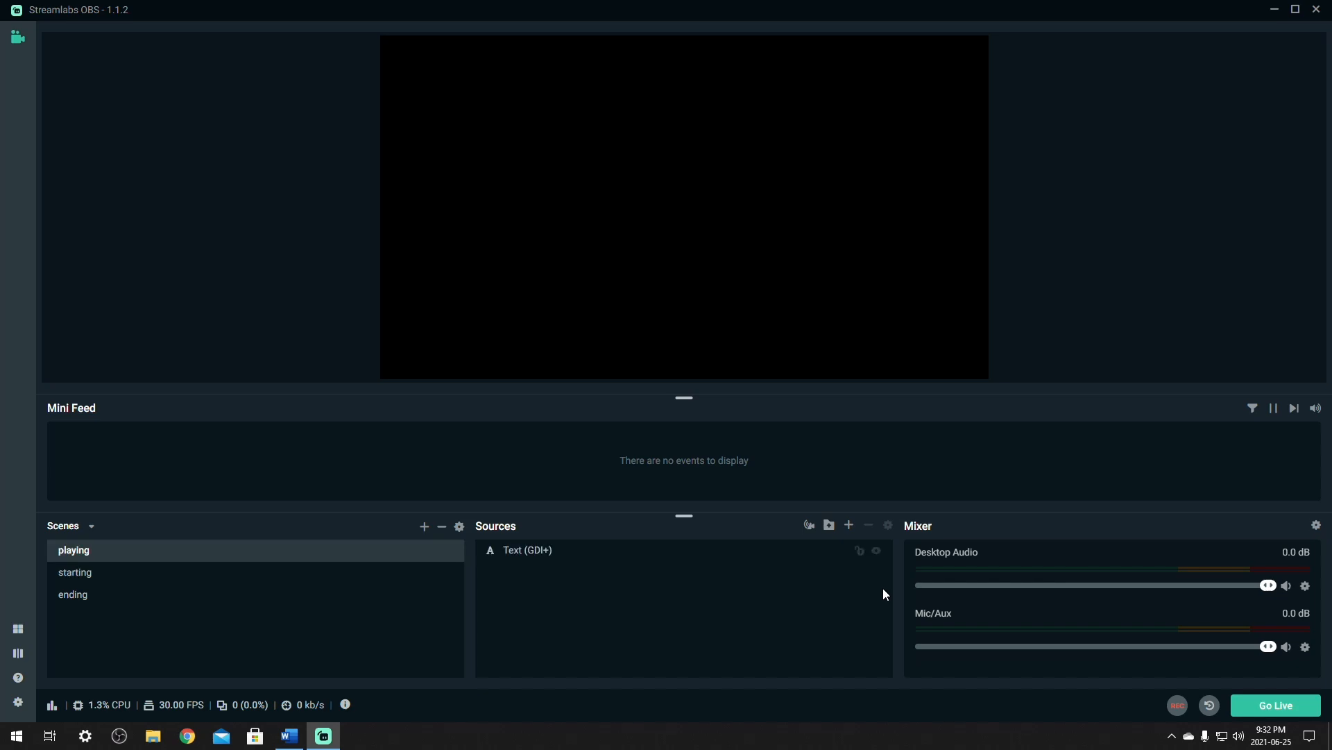
left_click(74, 594)
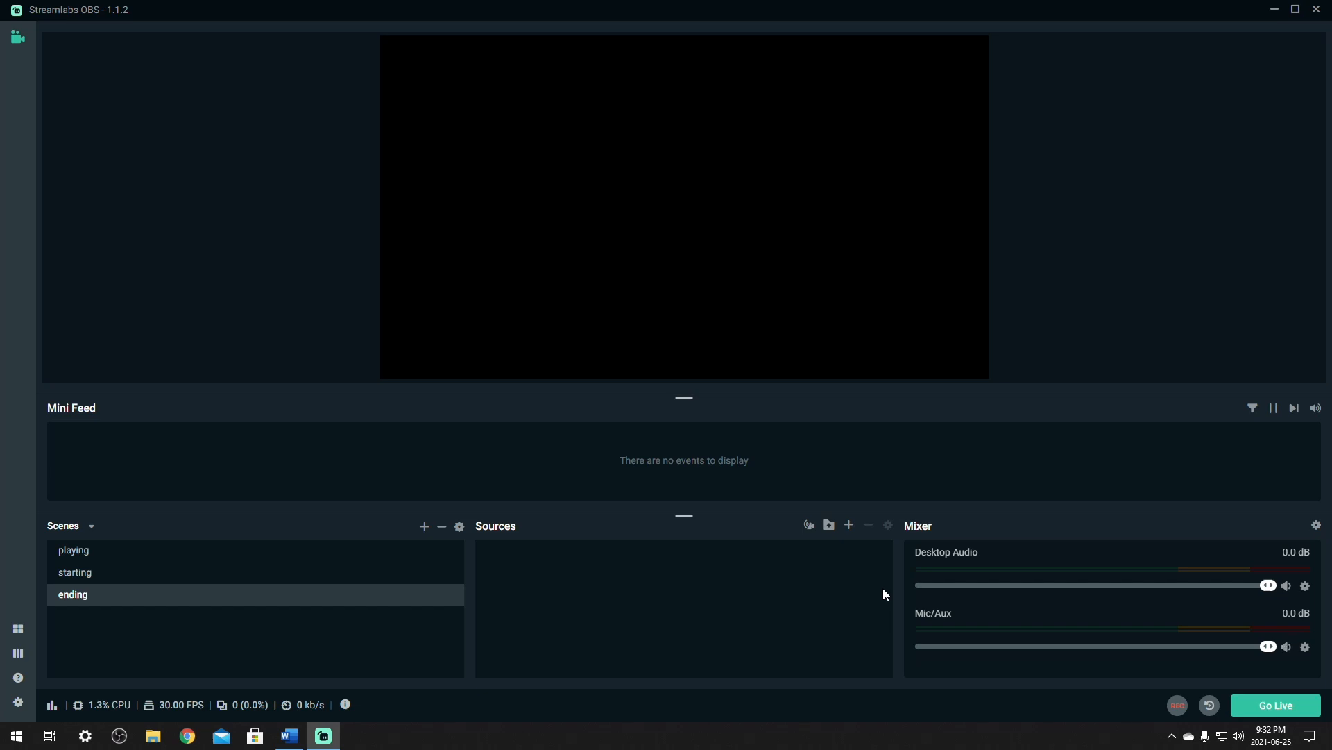
mouse_move(744, 547)
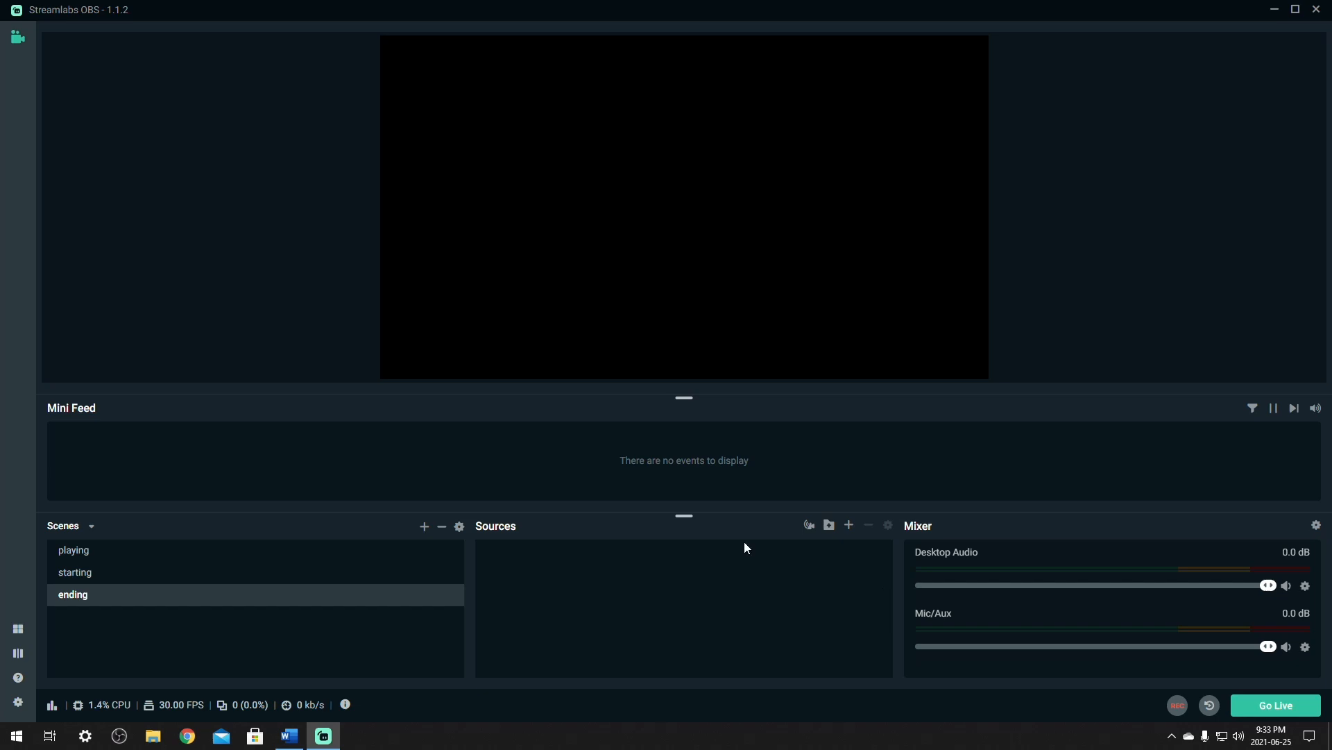